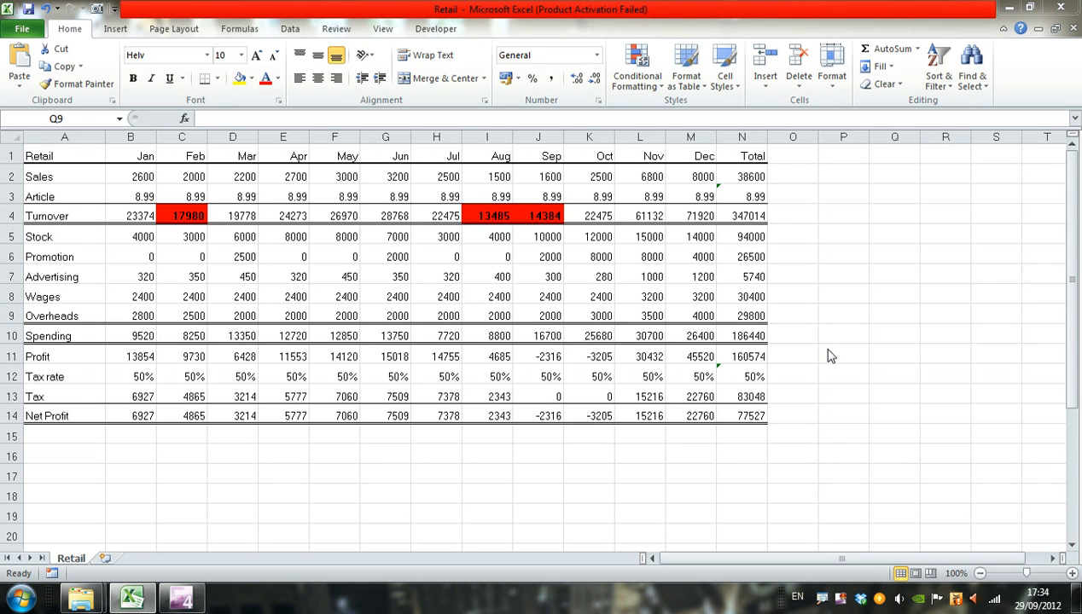
mouse_move(828, 345)
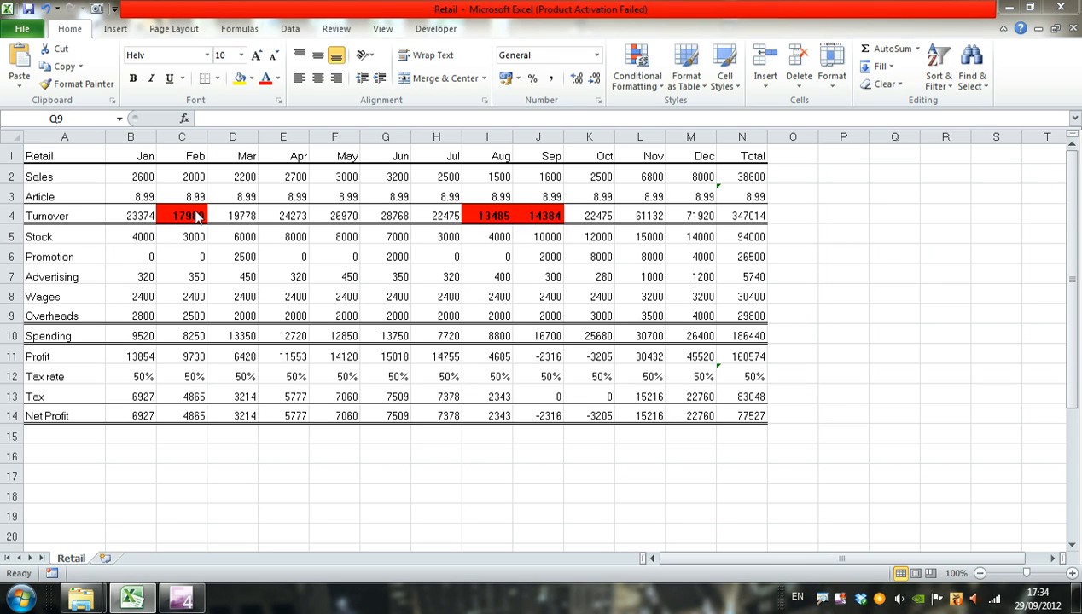
mouse_move(145, 221)
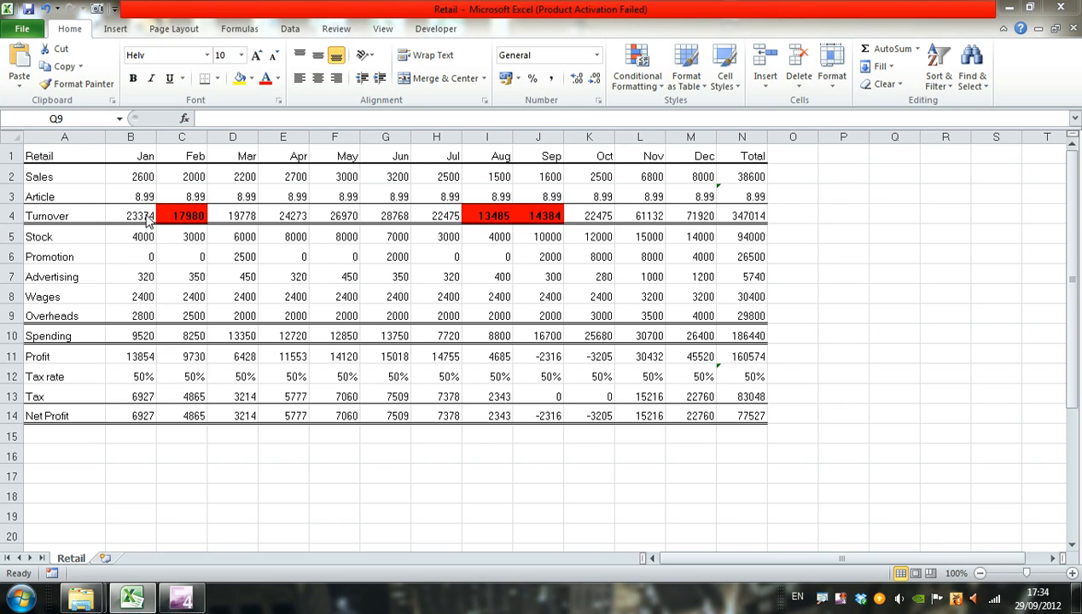
mouse_move(591, 237)
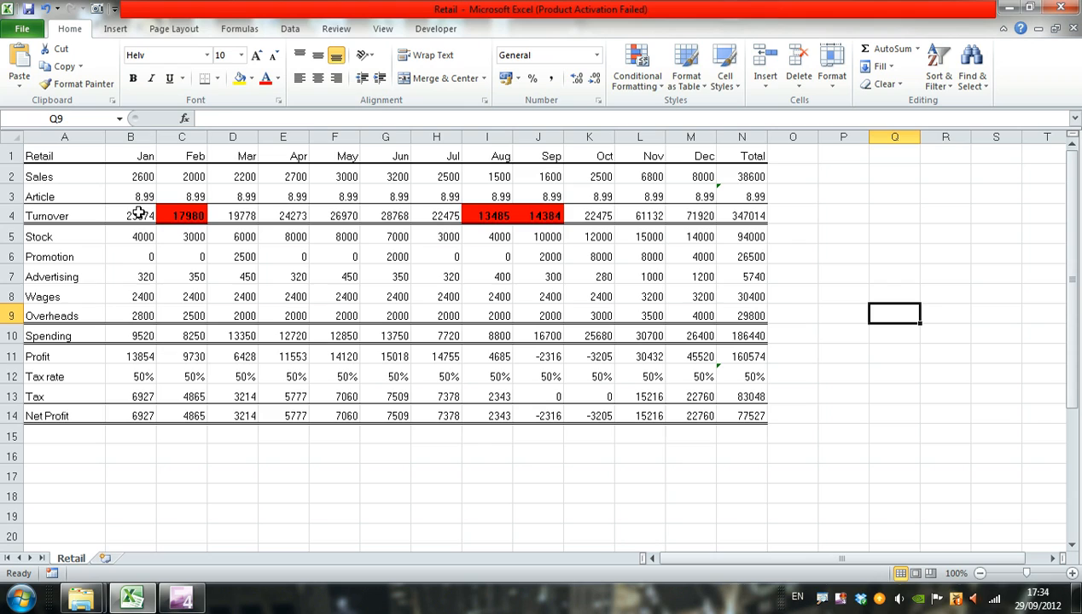
Select the Turnover row B4:M4 and bring up the Conditional Formatting menu
click(129, 215)
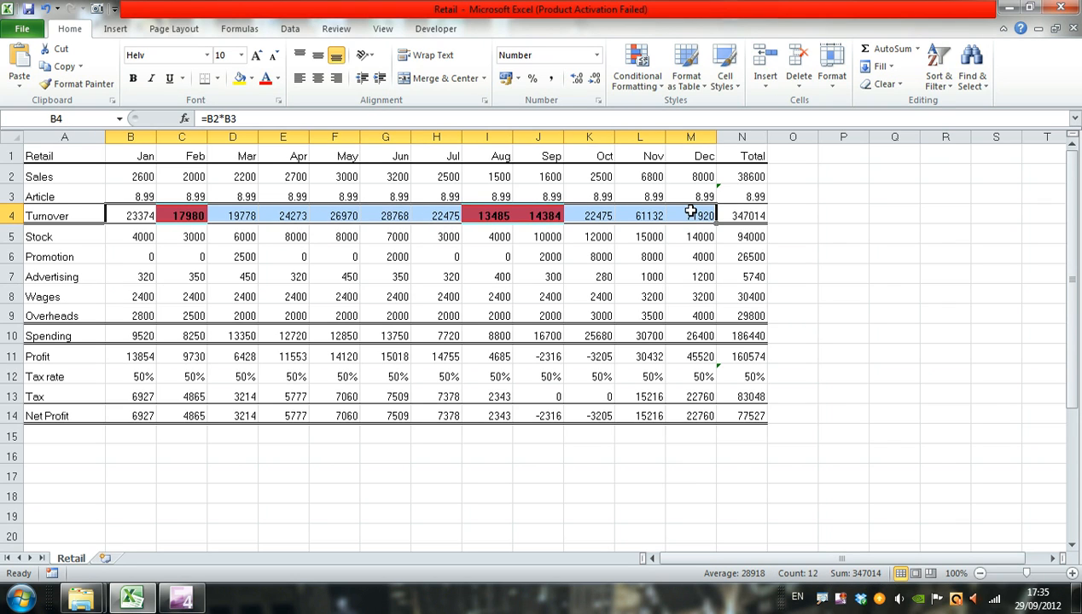
mouse_move(638, 68)
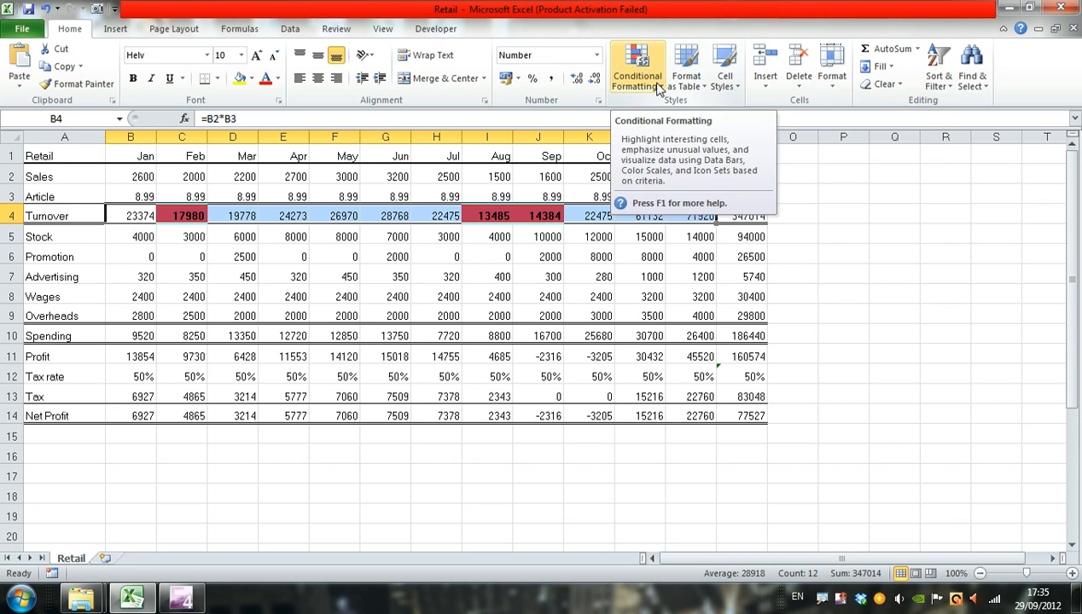
click(638, 69)
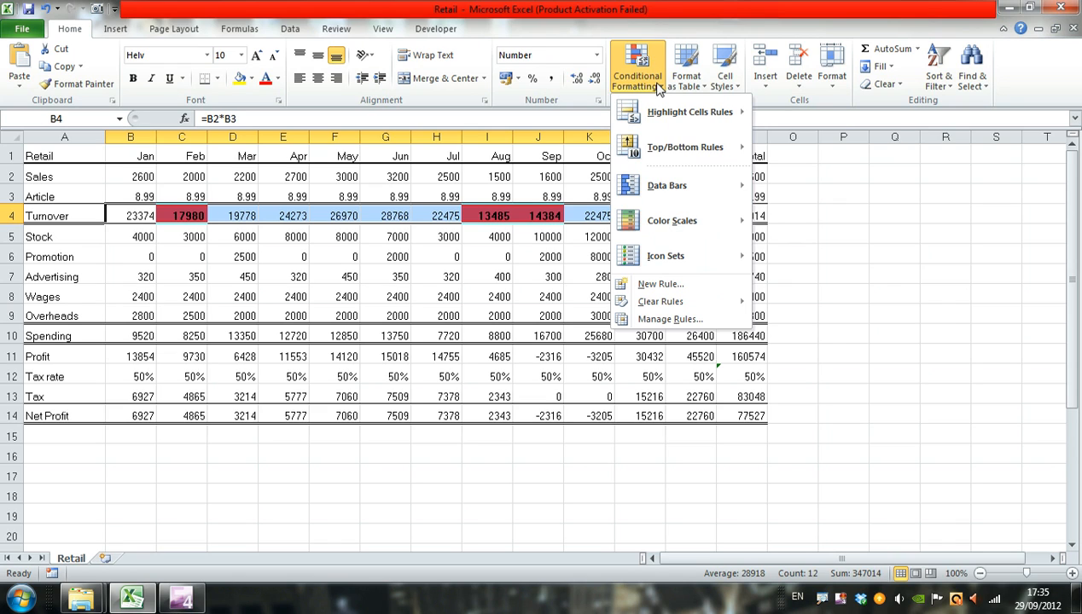
mouse_move(660, 283)
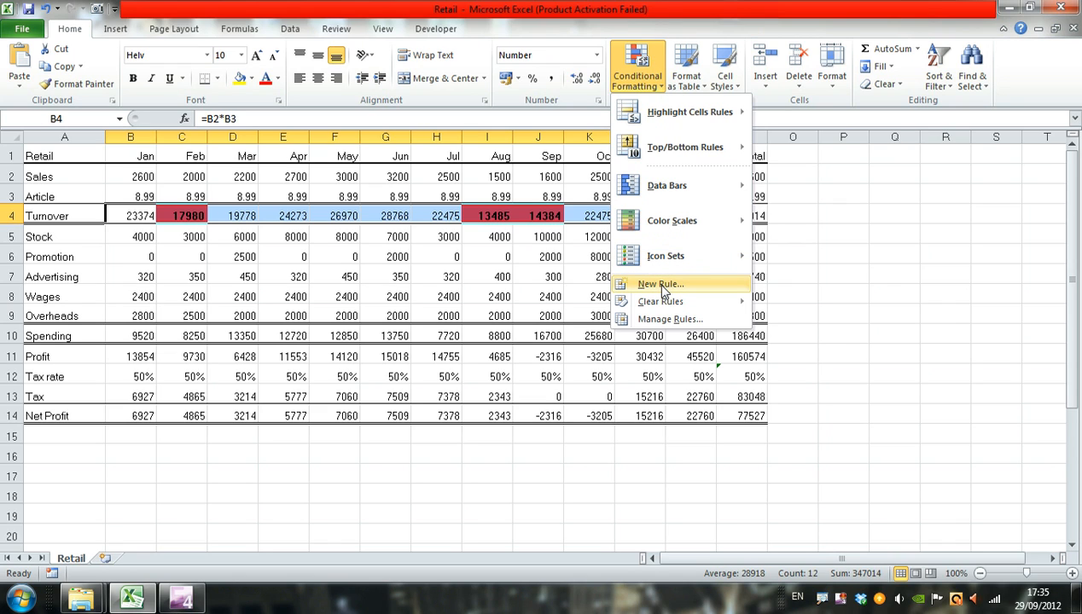
mouse_move(679, 281)
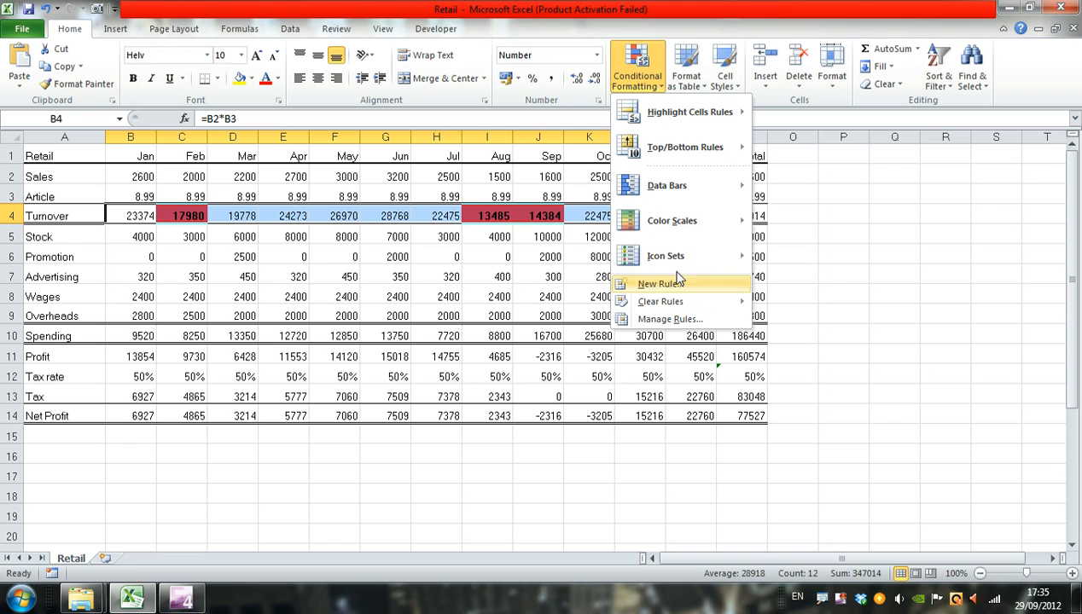
Create a new rule formatting only cells with value greater than 25000
click(659, 283)
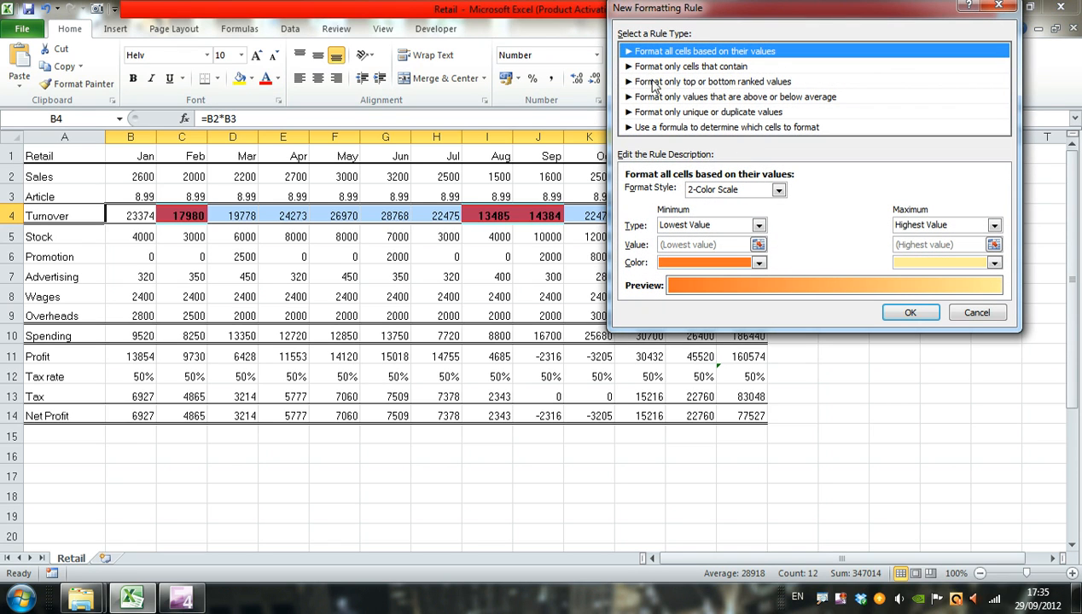
click(689, 66)
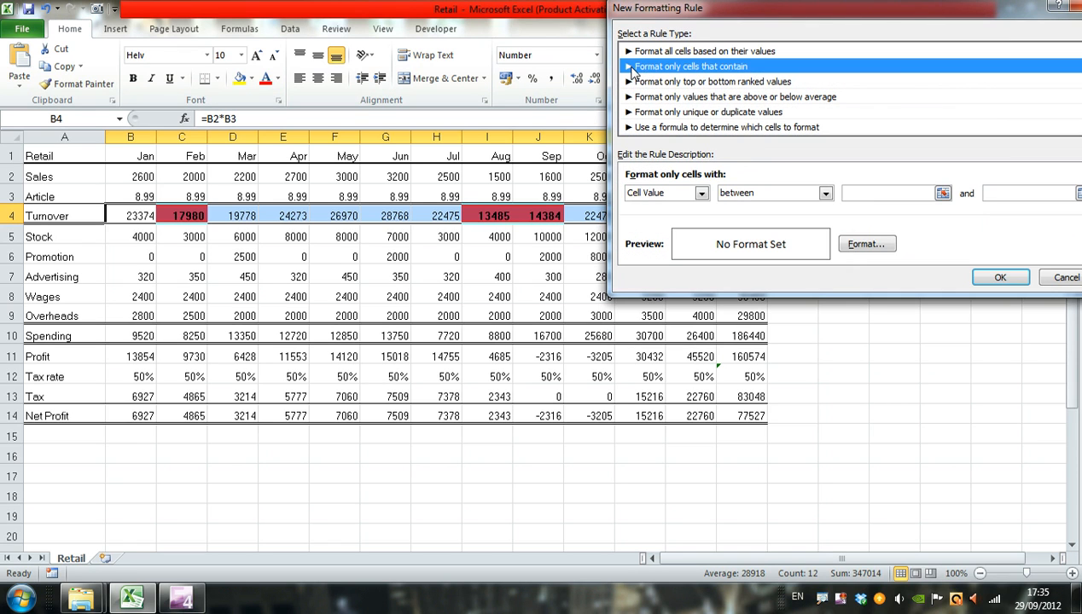
click(825, 191)
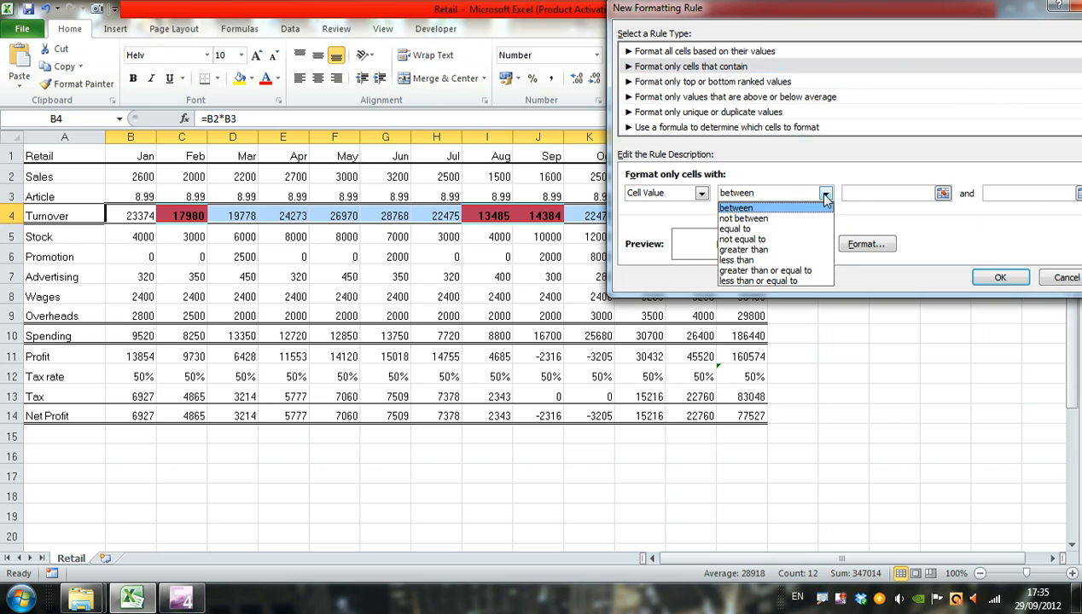
mouse_move(747, 249)
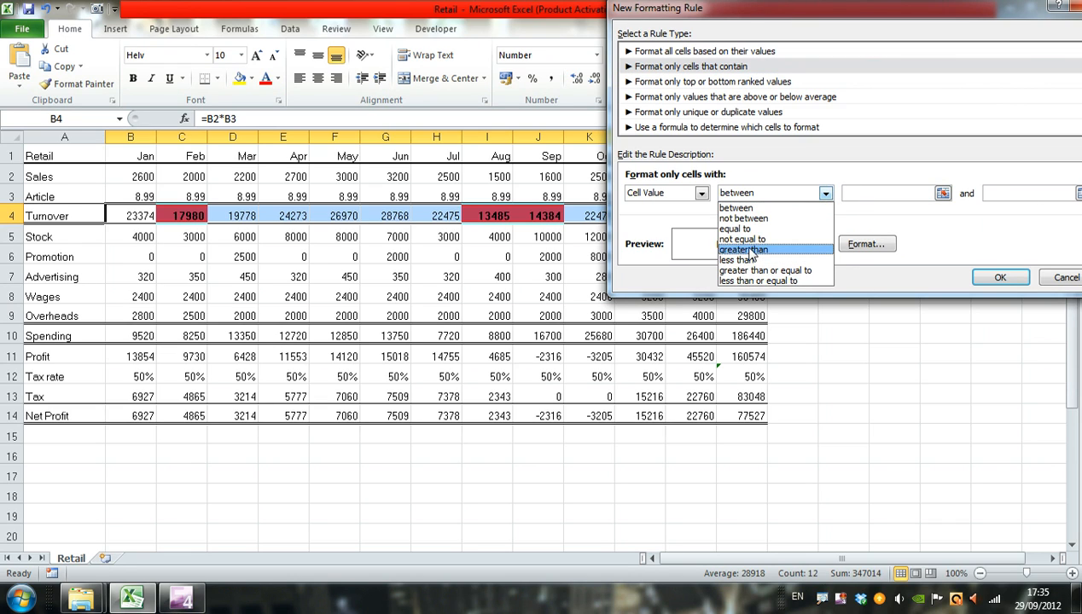
click(743, 249)
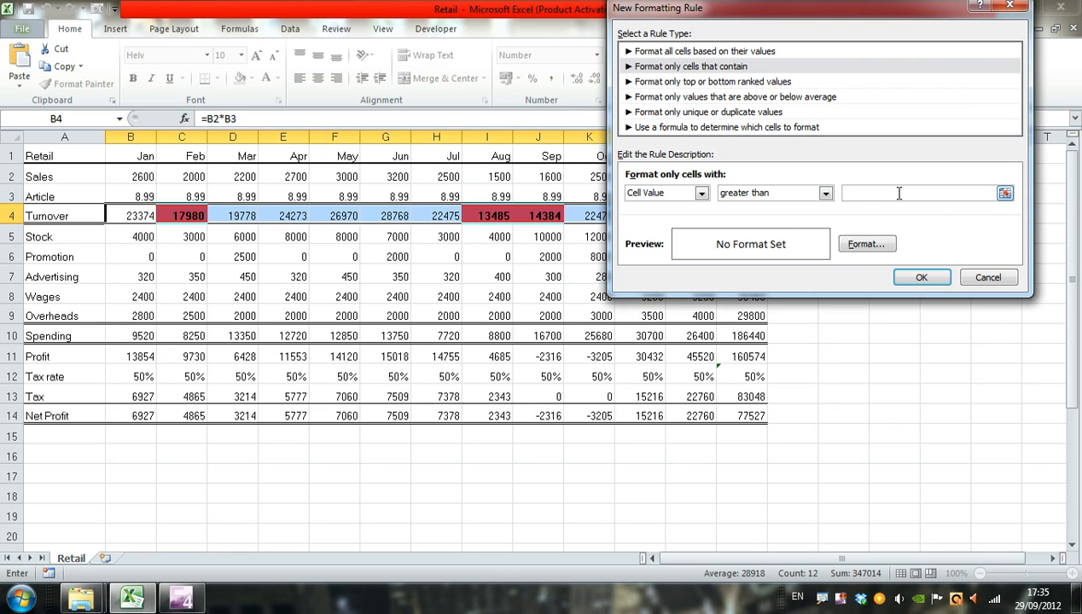
text(25000)
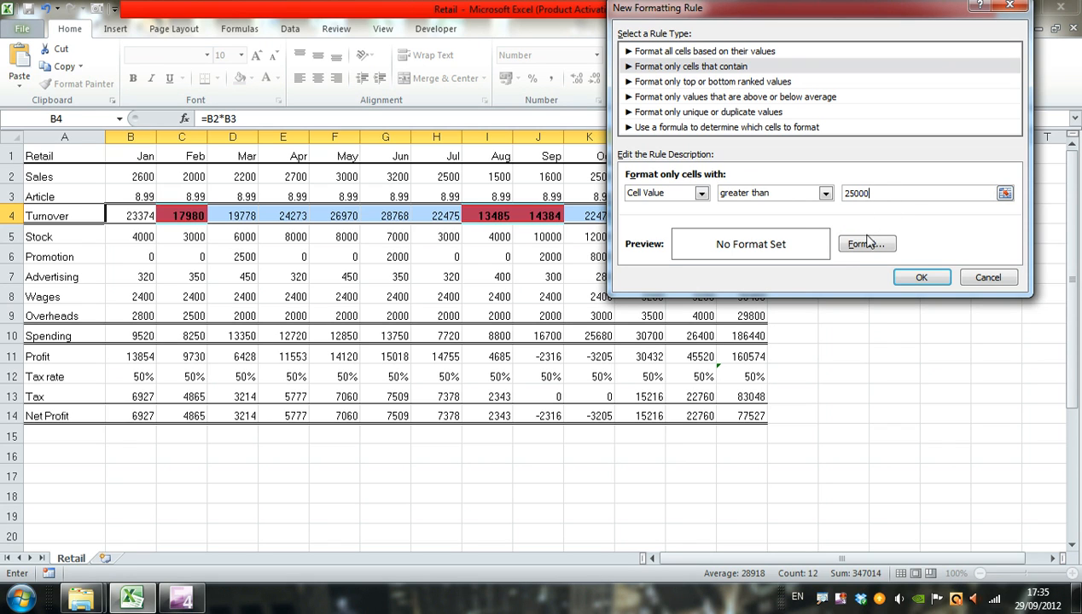
Give the rule a bold blue font on a yellow fill and confirm the format
click(867, 242)
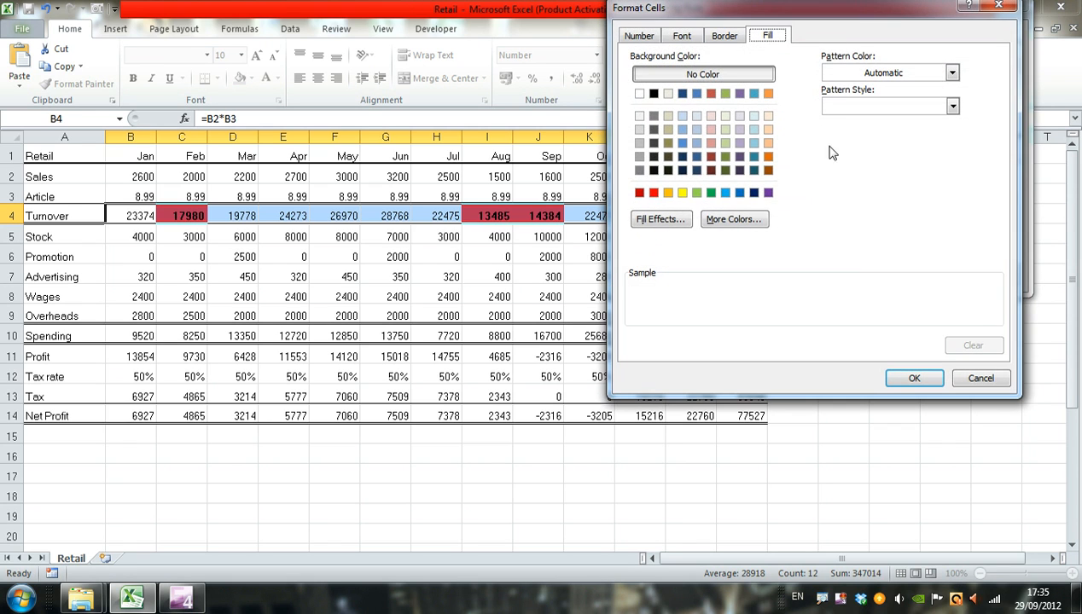
click(681, 34)
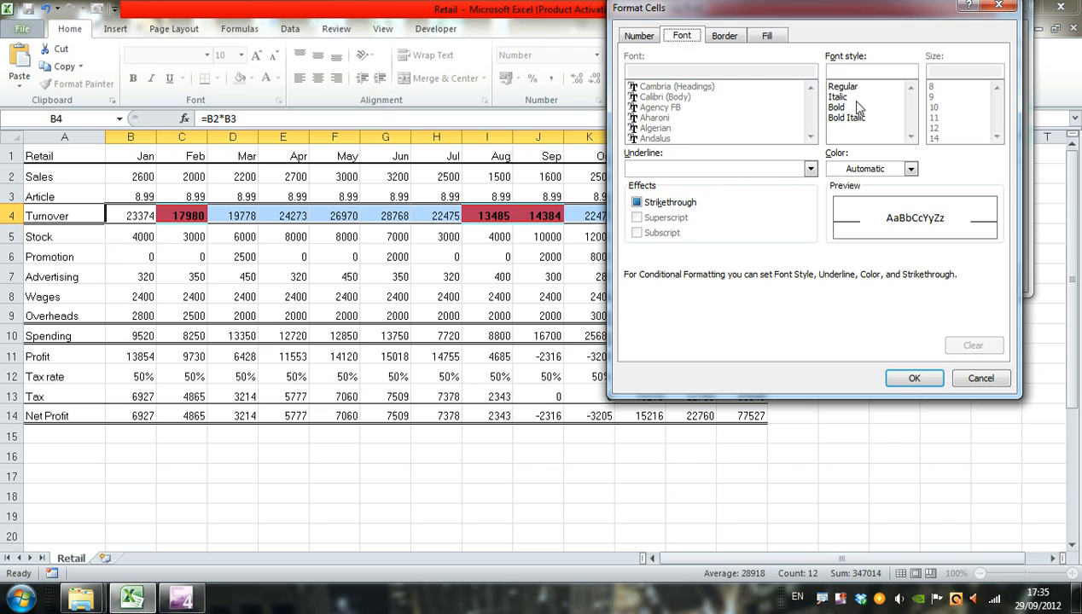
click(836, 106)
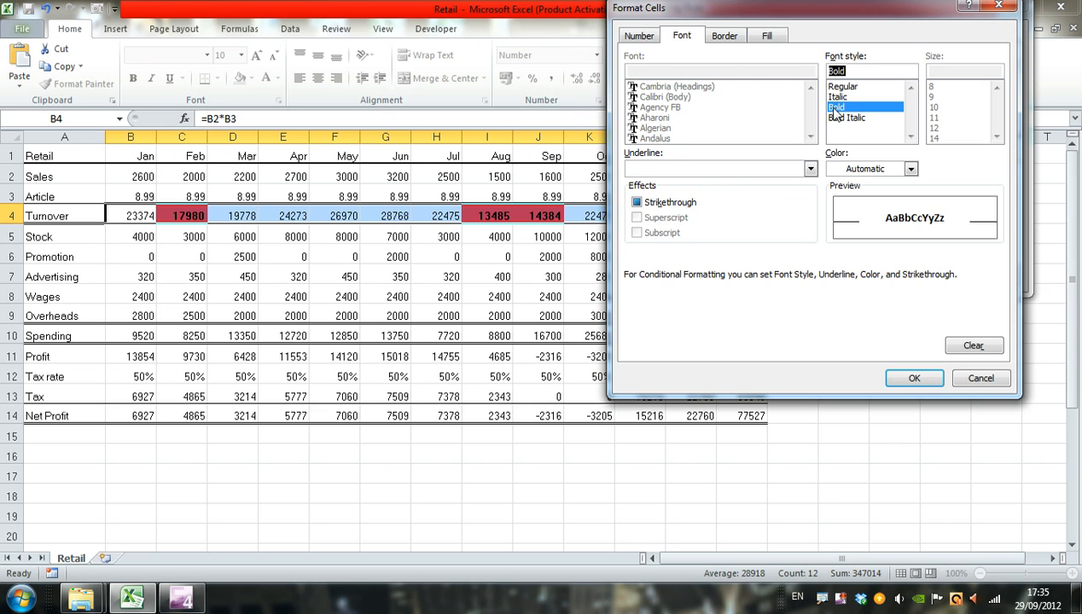
click(911, 169)
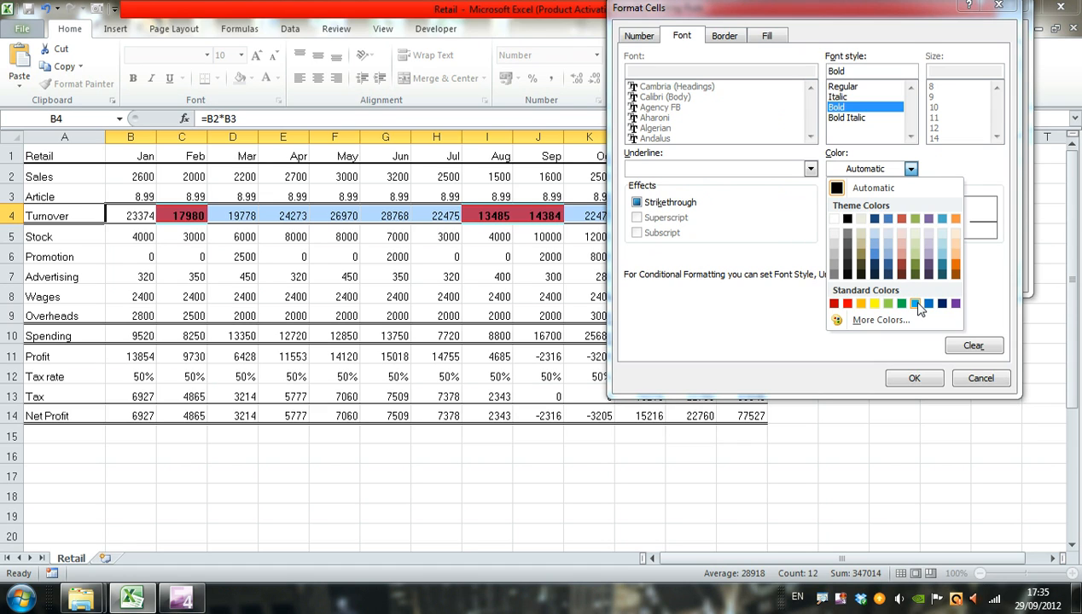
click(915, 303)
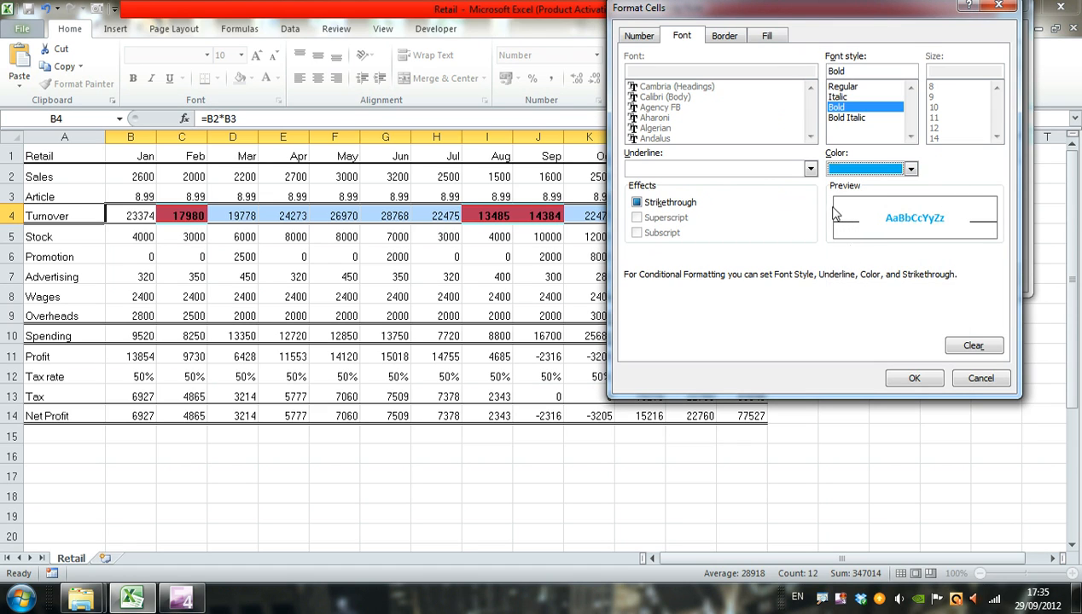
click(764, 34)
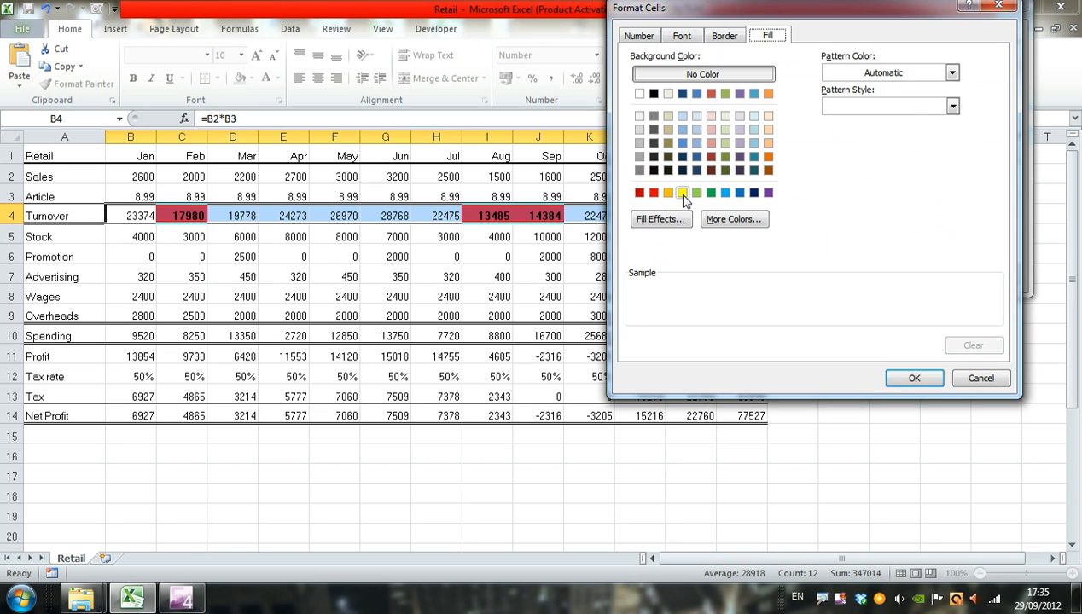
click(683, 192)
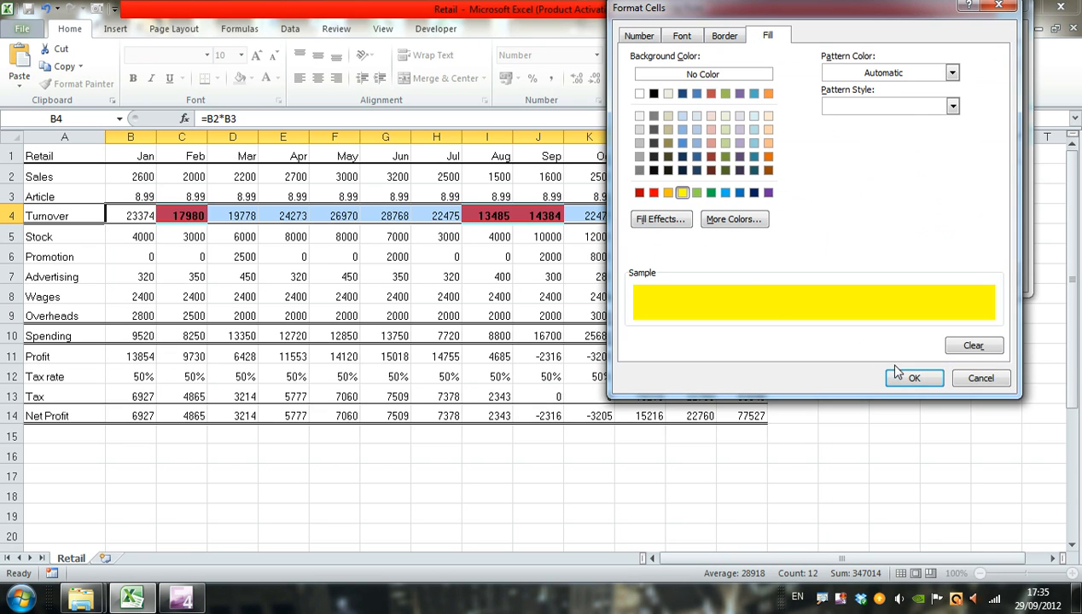
click(915, 379)
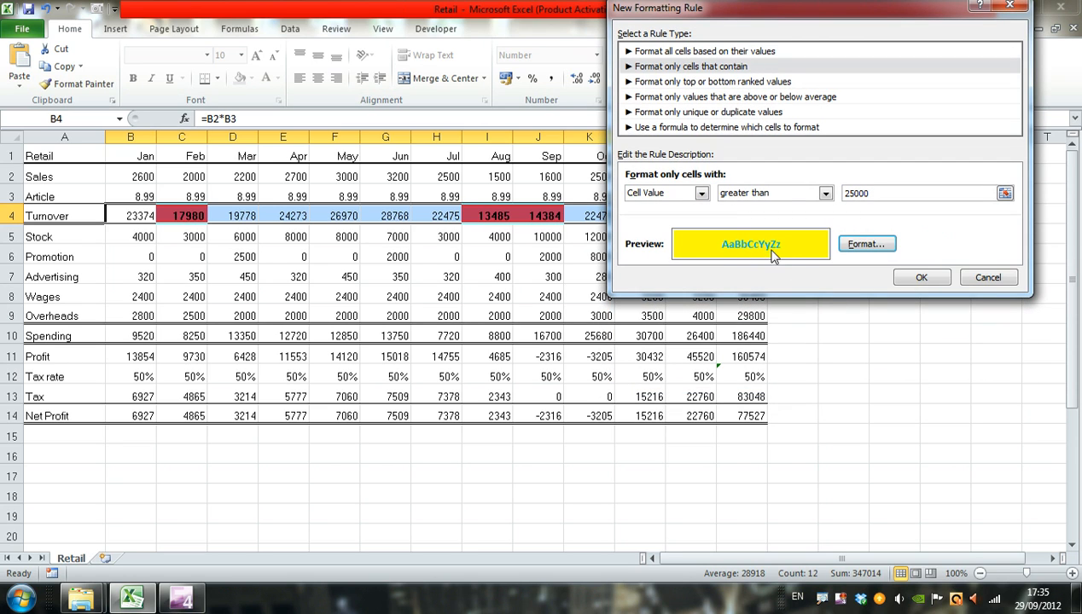
mouse_move(749, 249)
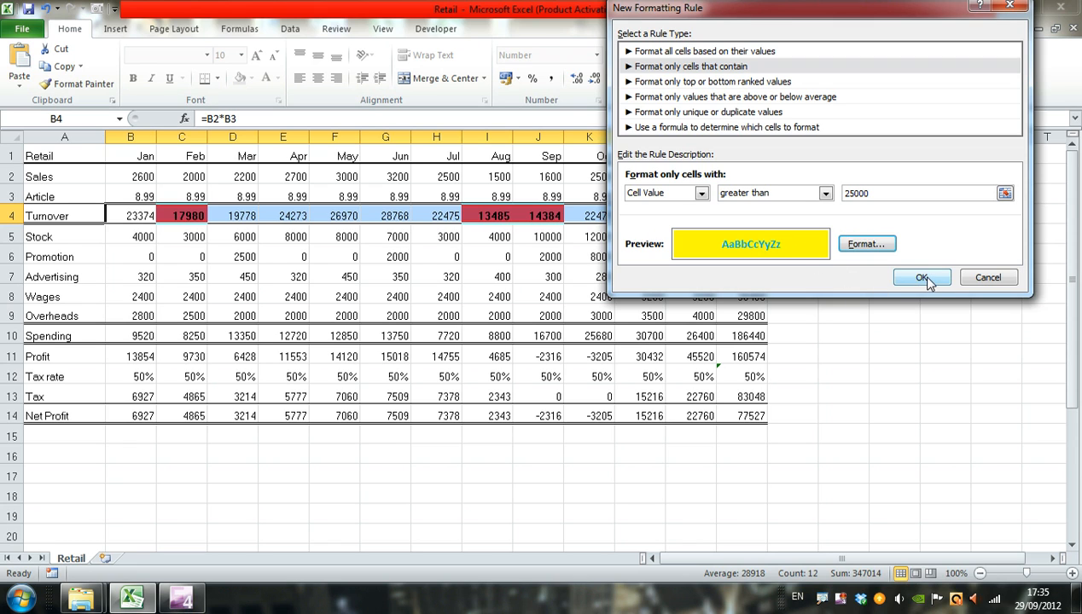
Apply the greater-than-25000 rule so May, Jun, Nov and Dec Turnover turn yellow
click(922, 277)
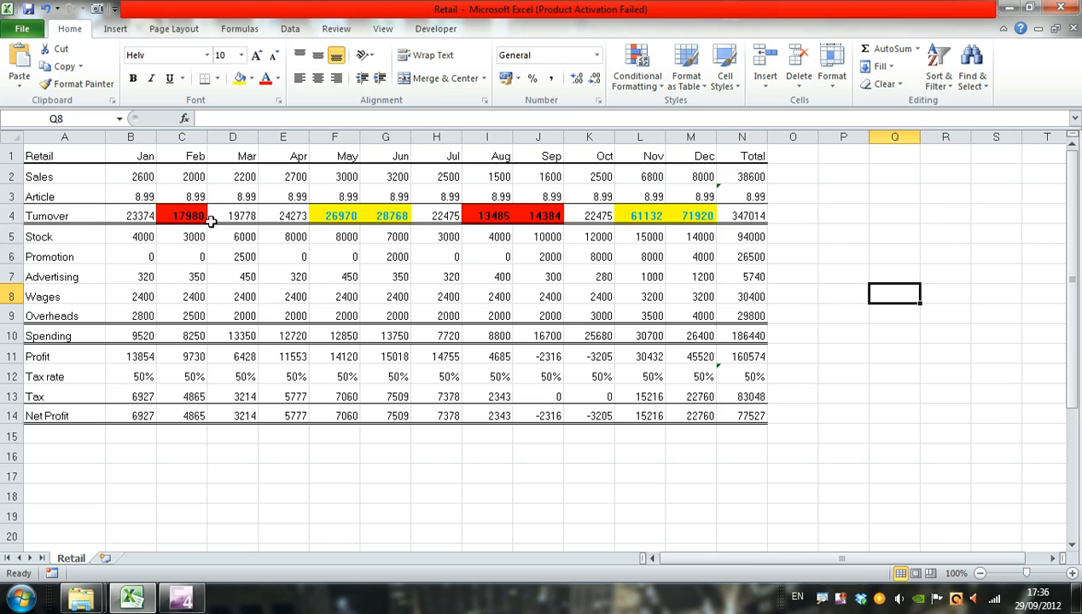
mouse_move(669, 220)
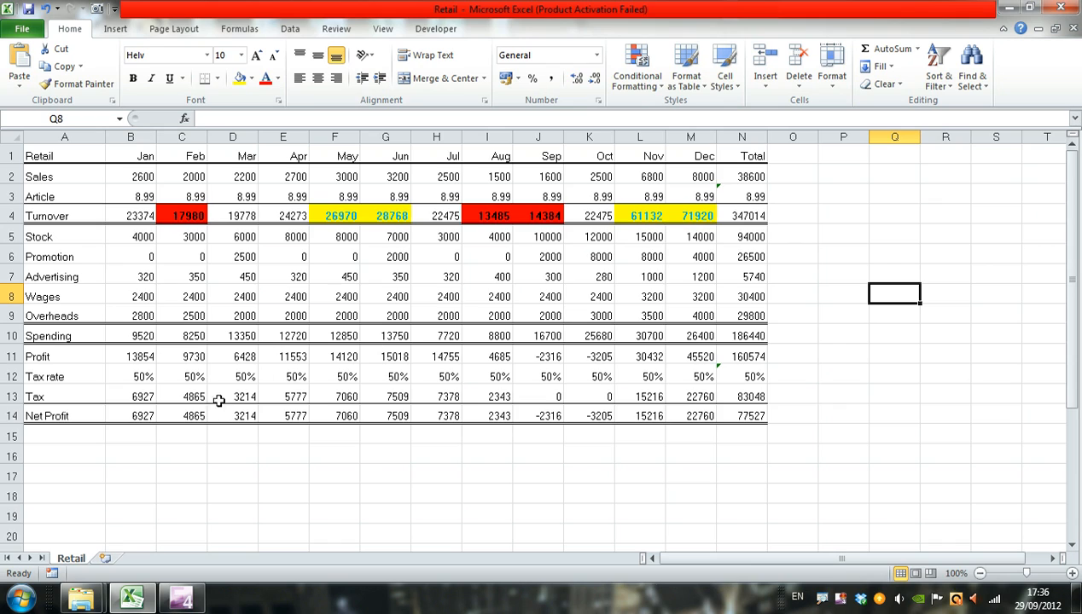
mouse_move(146, 417)
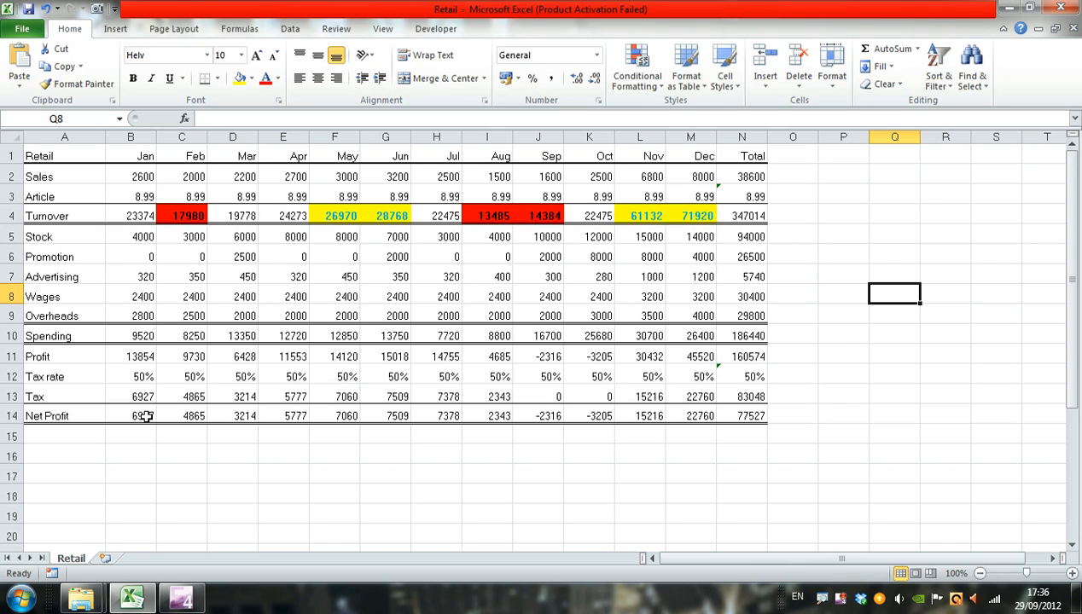
mouse_move(209, 416)
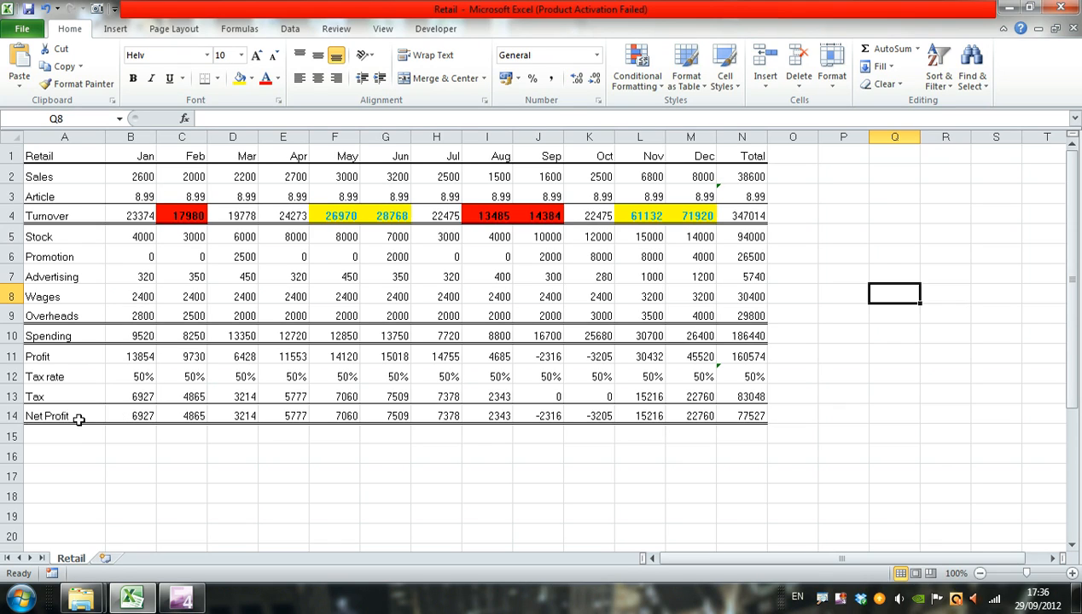
mouse_move(145, 416)
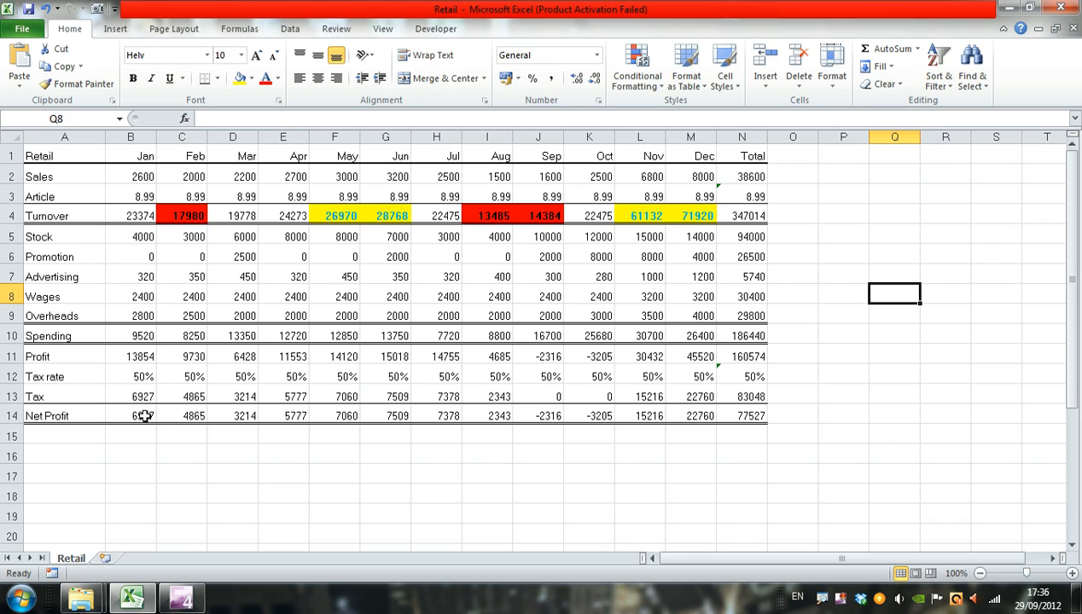
Select the Net Profit values B14:M14 and start a new conditional formatting rule
drag(130, 417, 246, 417)
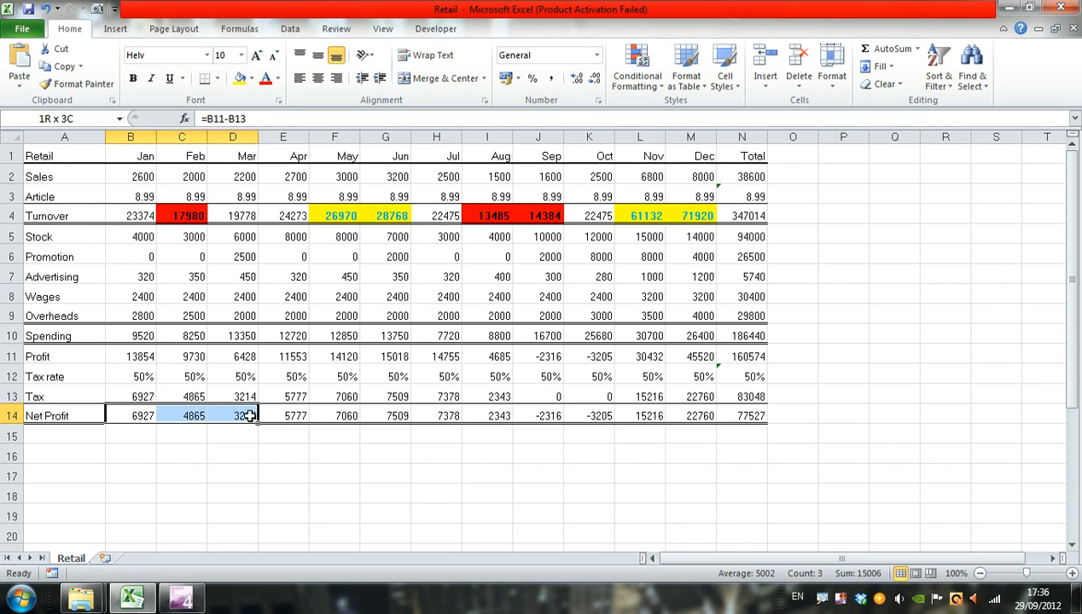
drag(246, 417, 707, 416)
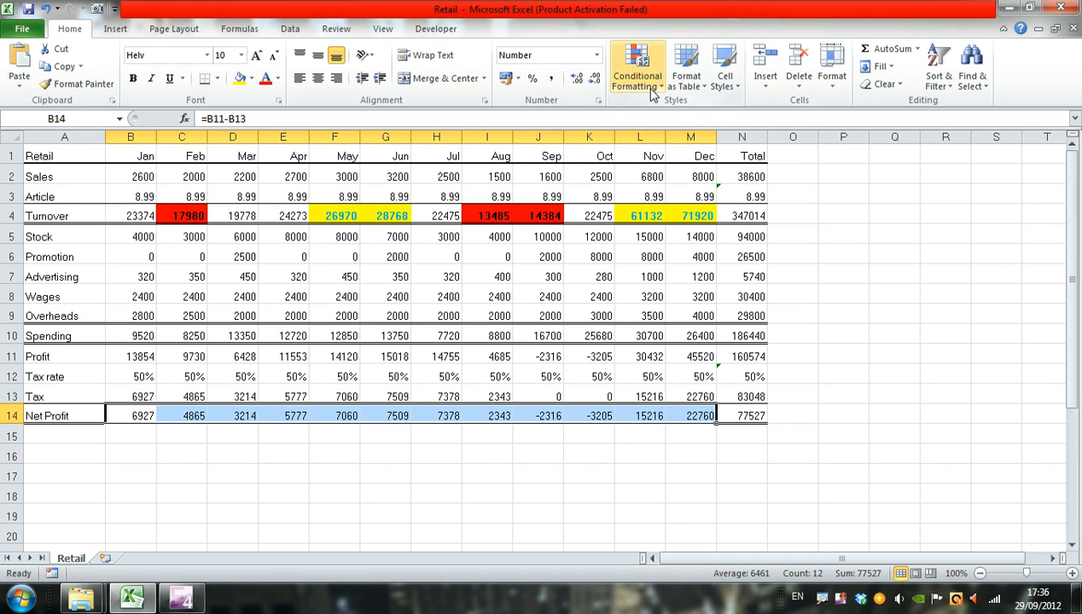
click(636, 67)
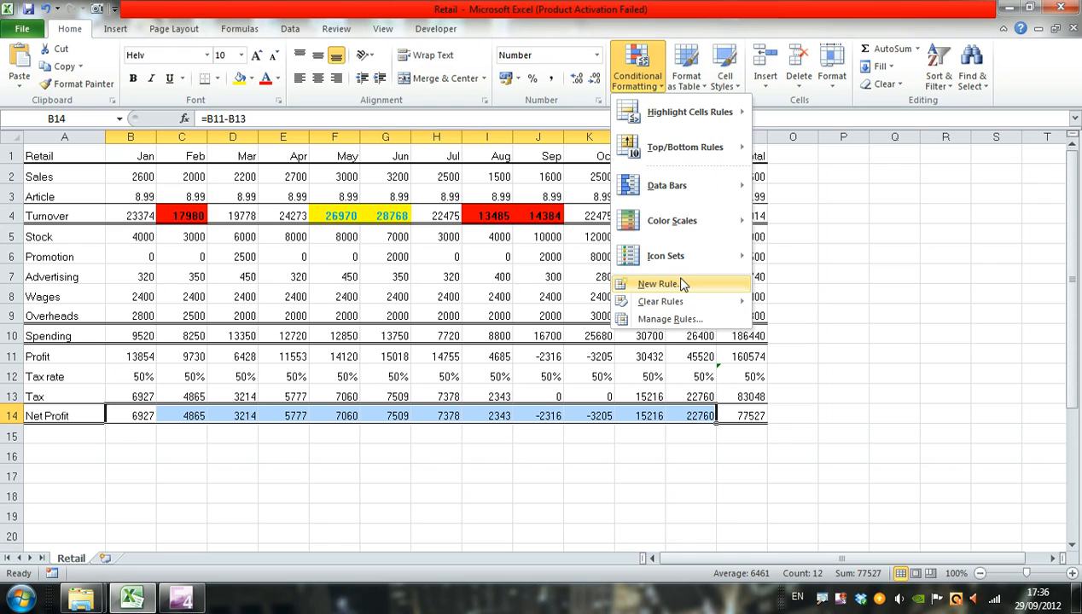
click(657, 283)
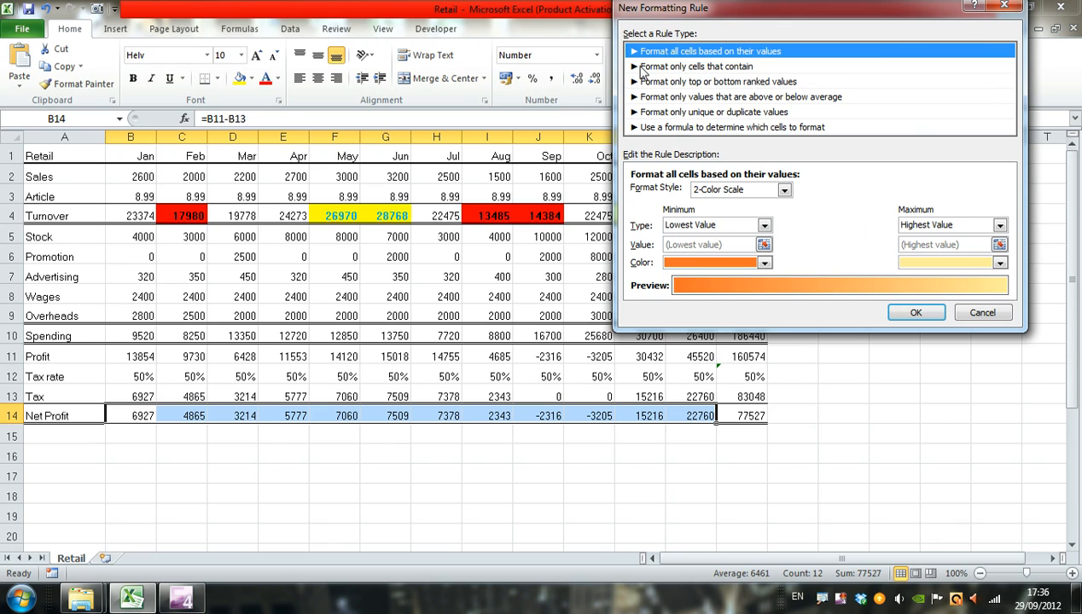
Set the rule to cells greater than =Average($B$14:$M$14)
click(696, 65)
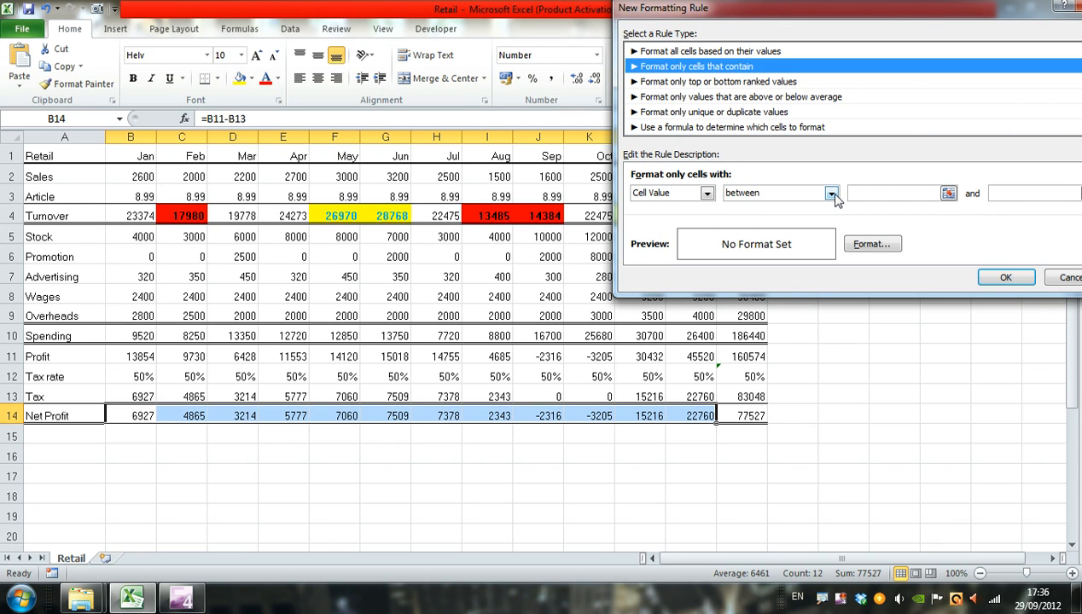
click(831, 191)
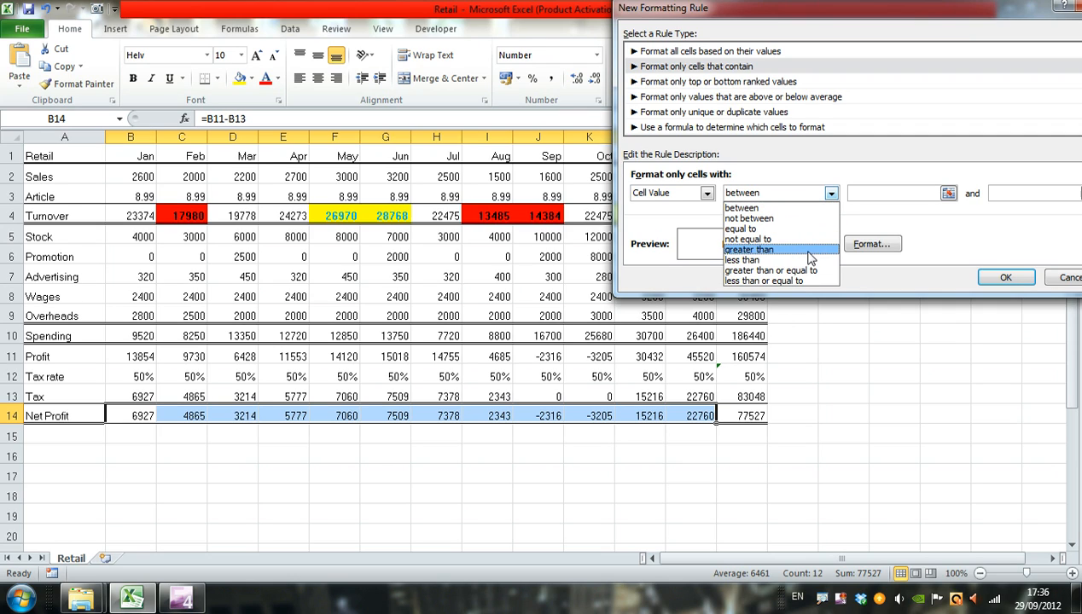
click(748, 250)
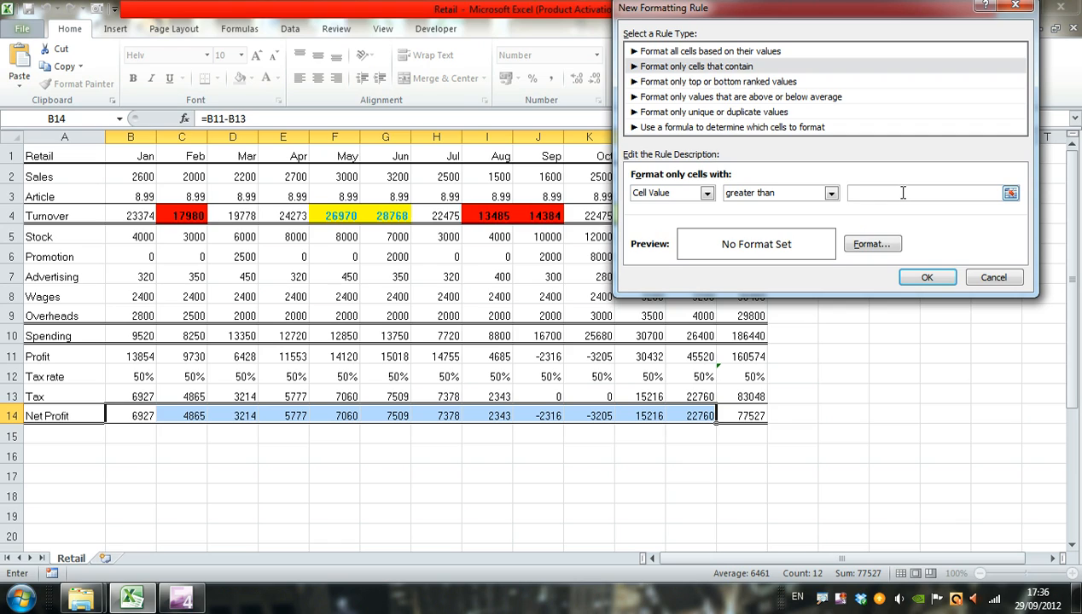
text(=Average)
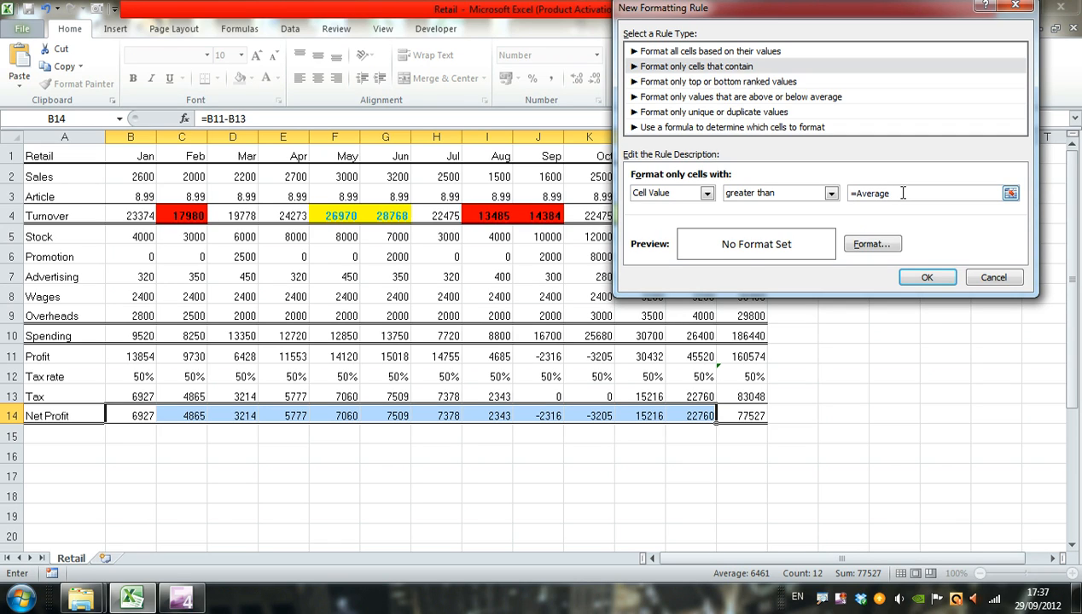
text(()
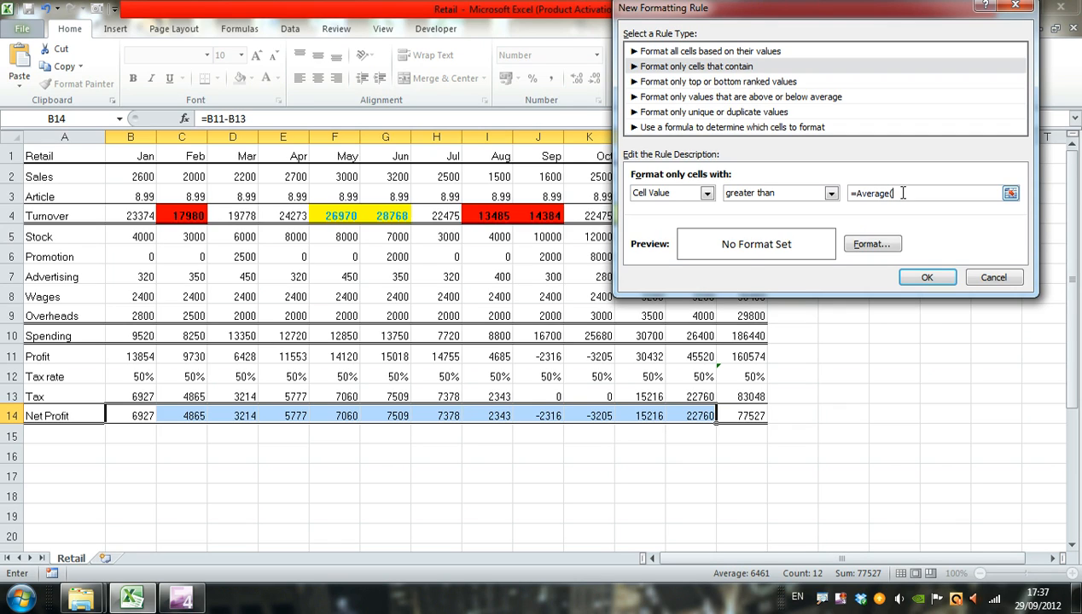
text(b)
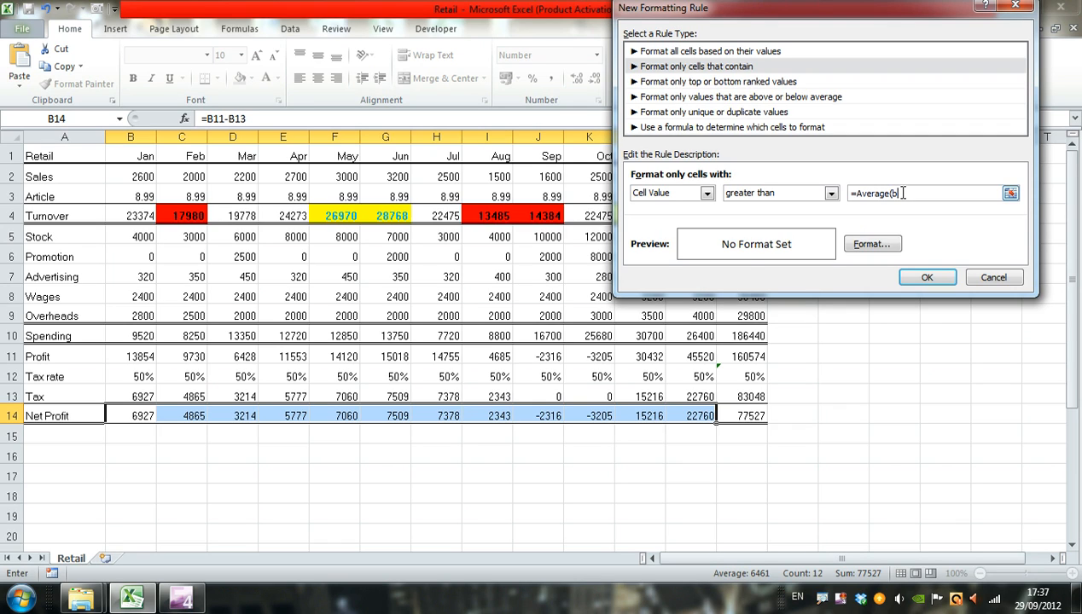
text(14)
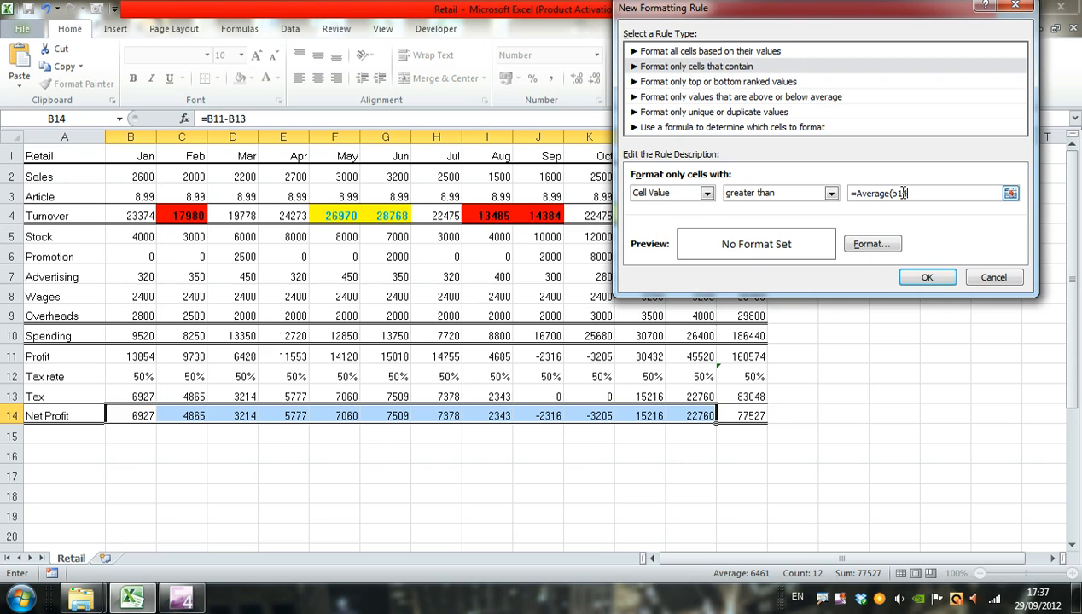
text(4)
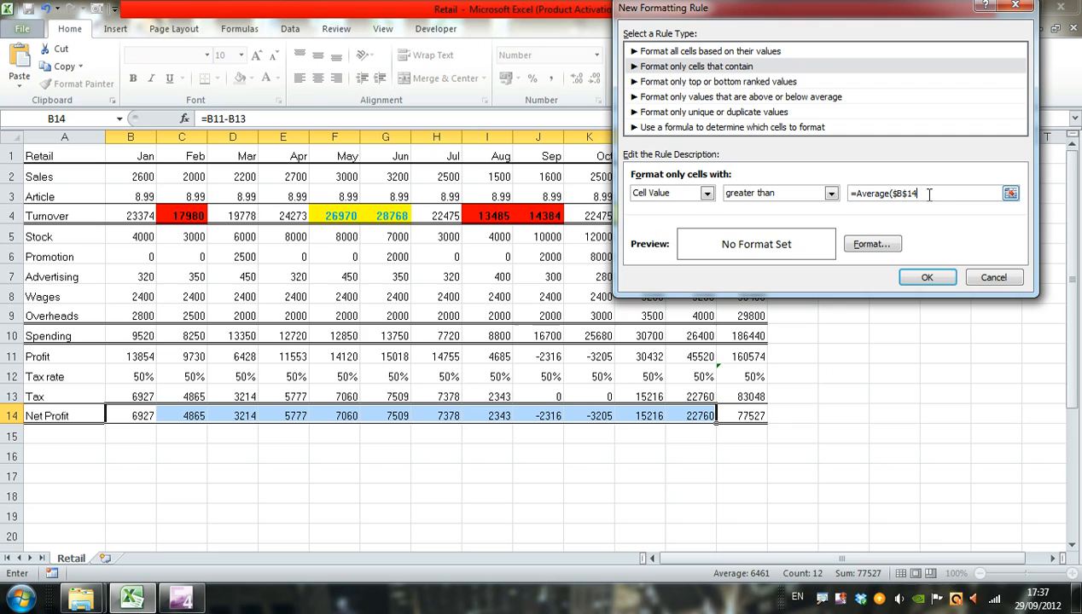
text(:)
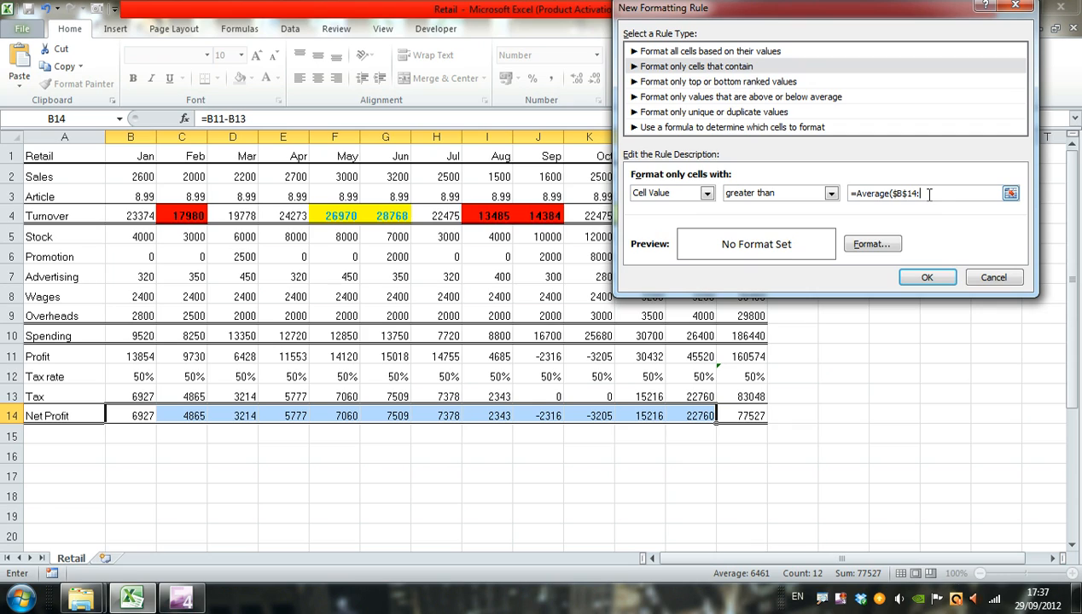
text(m14)
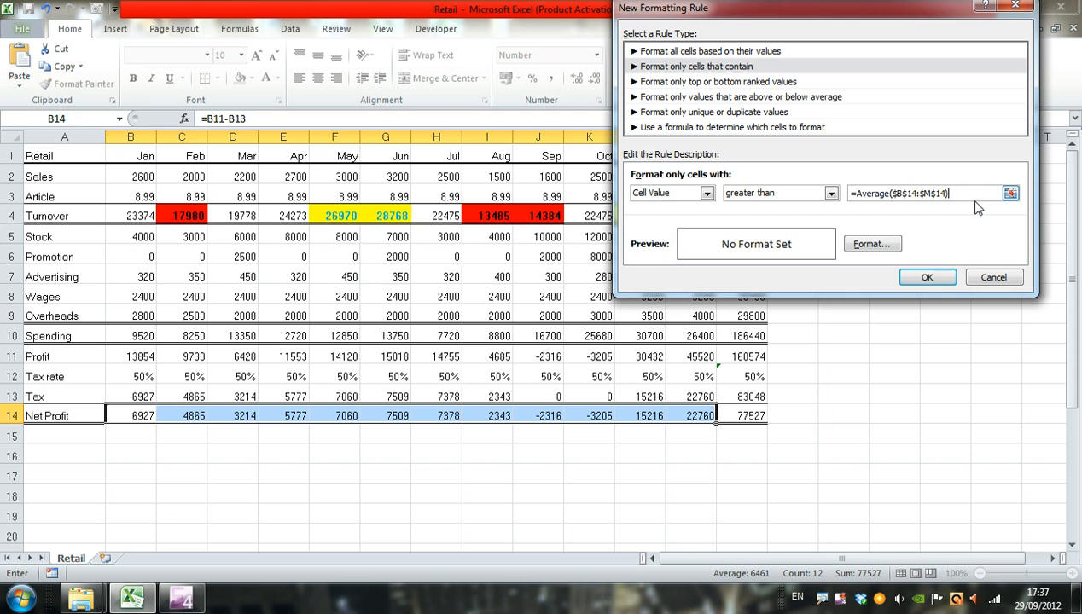
mouse_move(935, 209)
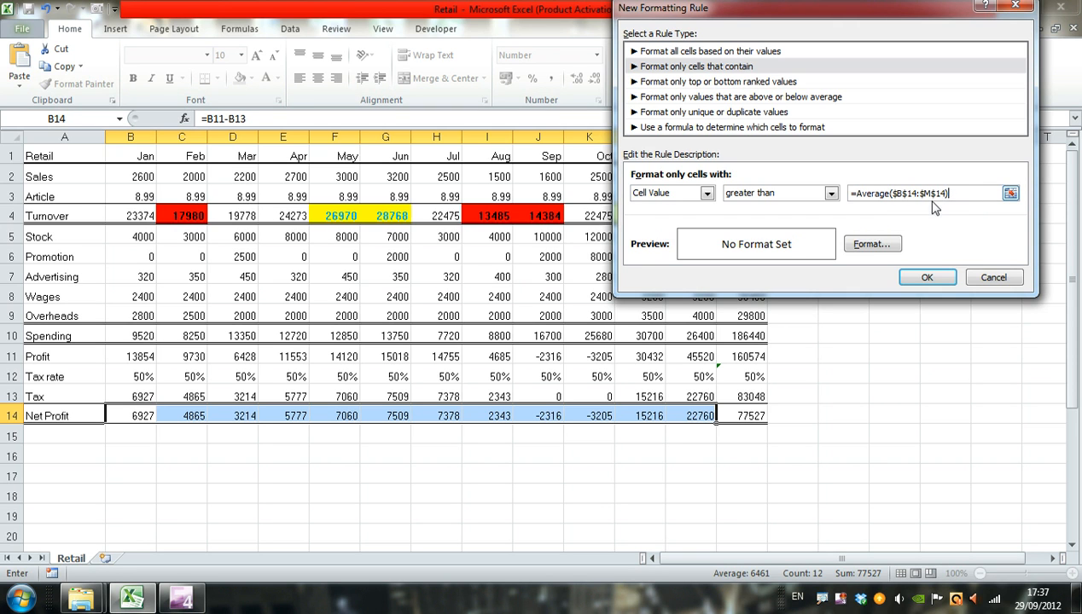
mouse_move(928, 211)
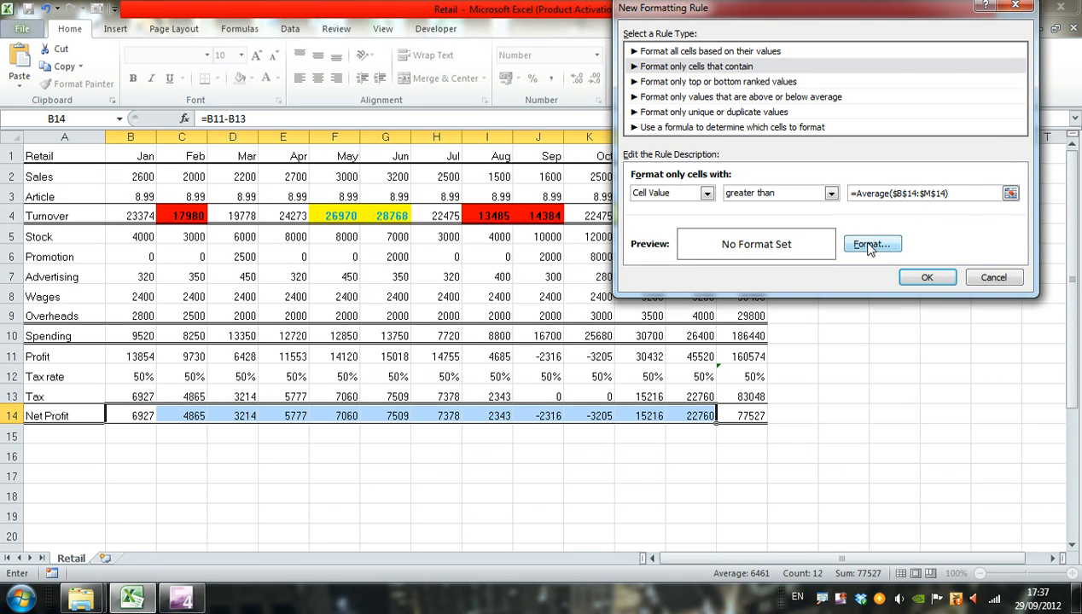
Give the above-average Net Profit rule a green fill with bold red text and confirm
click(871, 245)
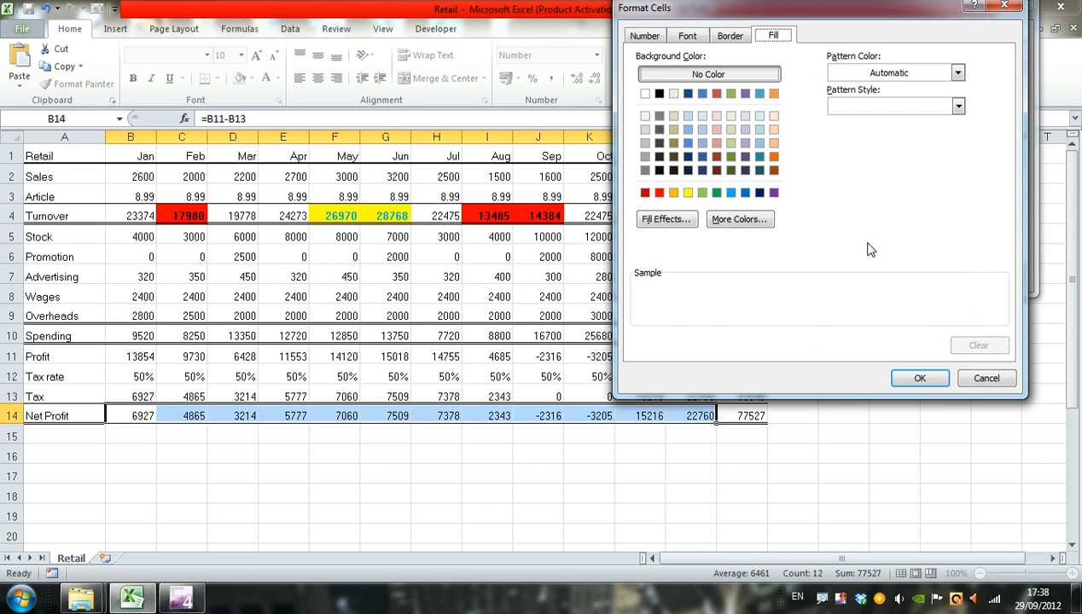
mouse_move(746, 136)
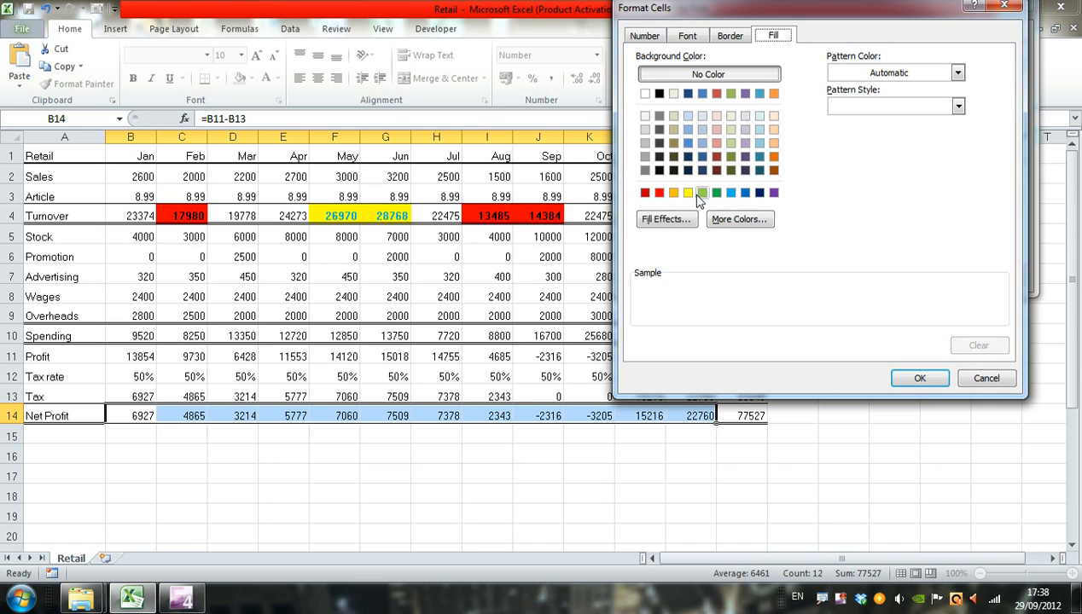
click(703, 191)
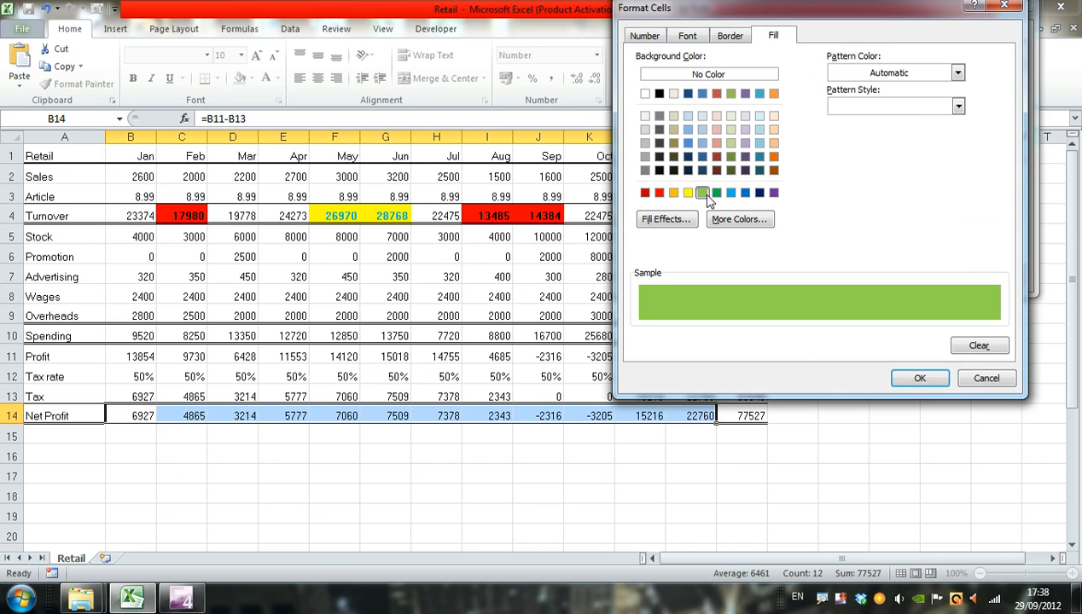
click(688, 34)
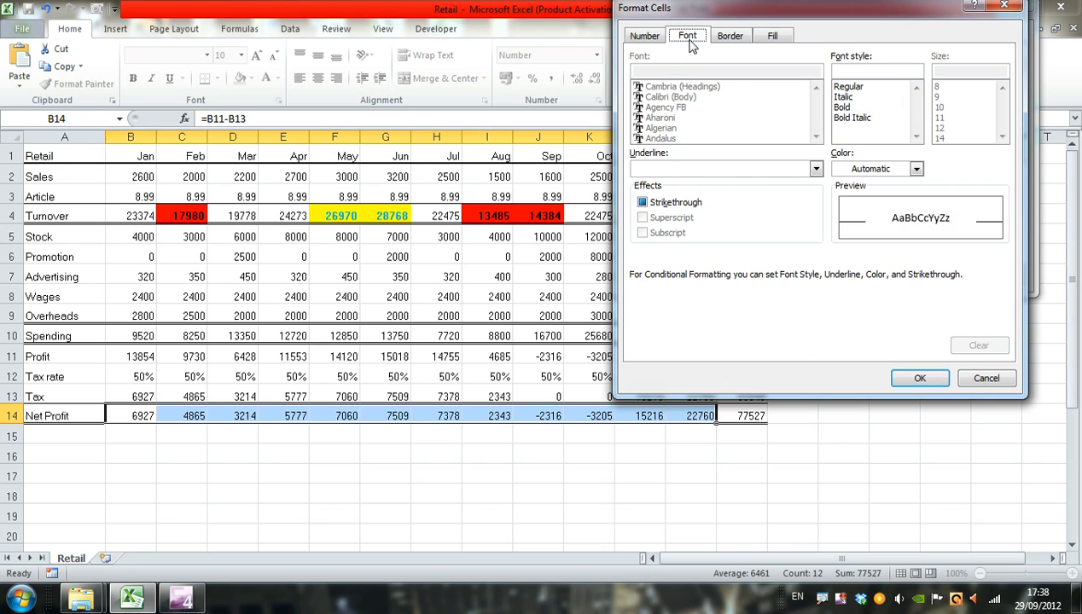
click(843, 107)
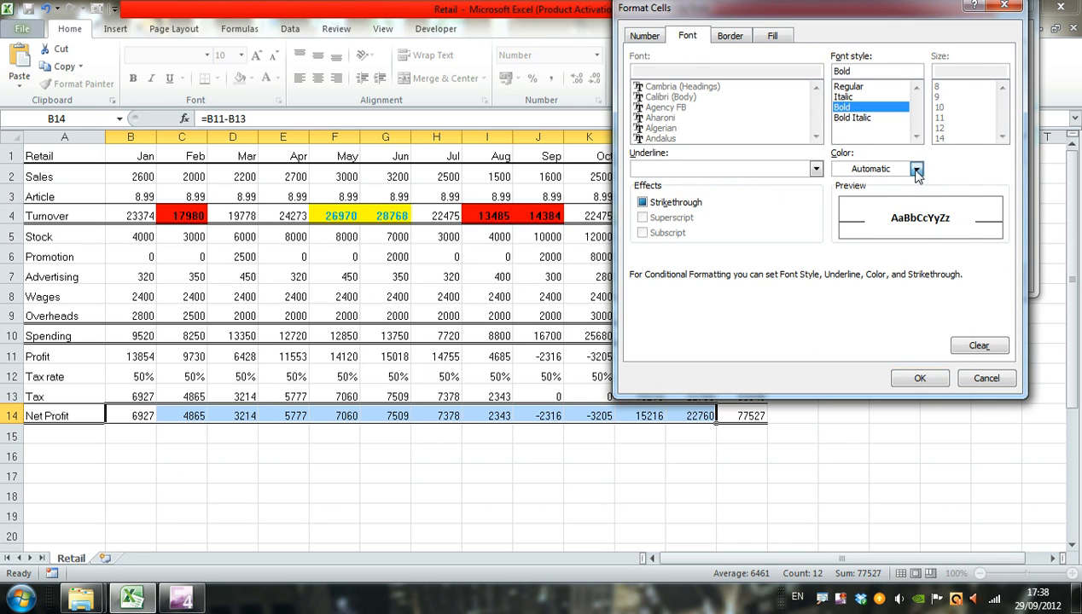
click(917, 169)
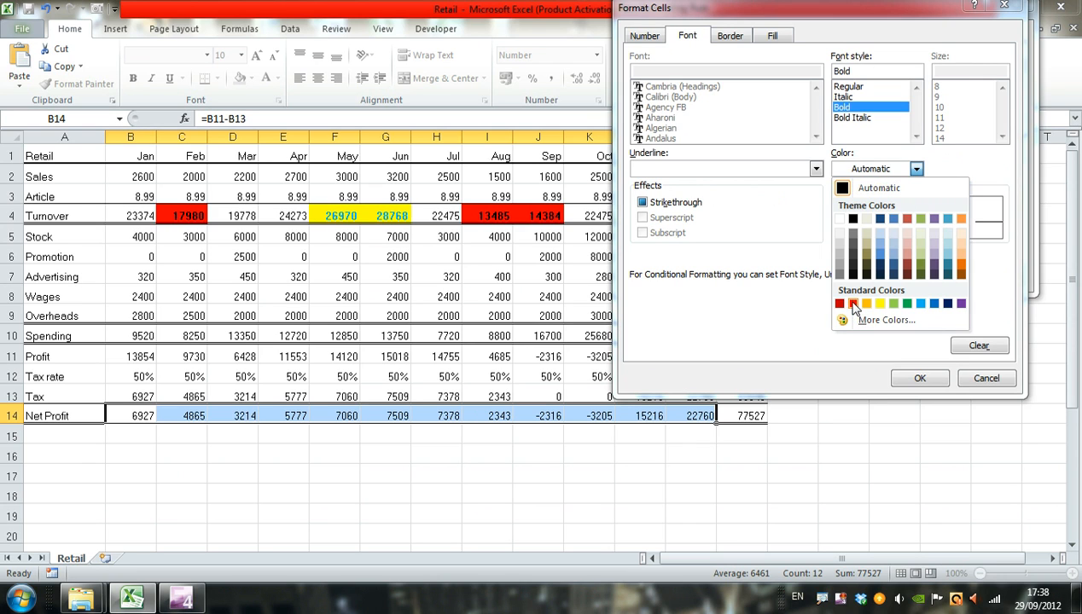
click(838, 304)
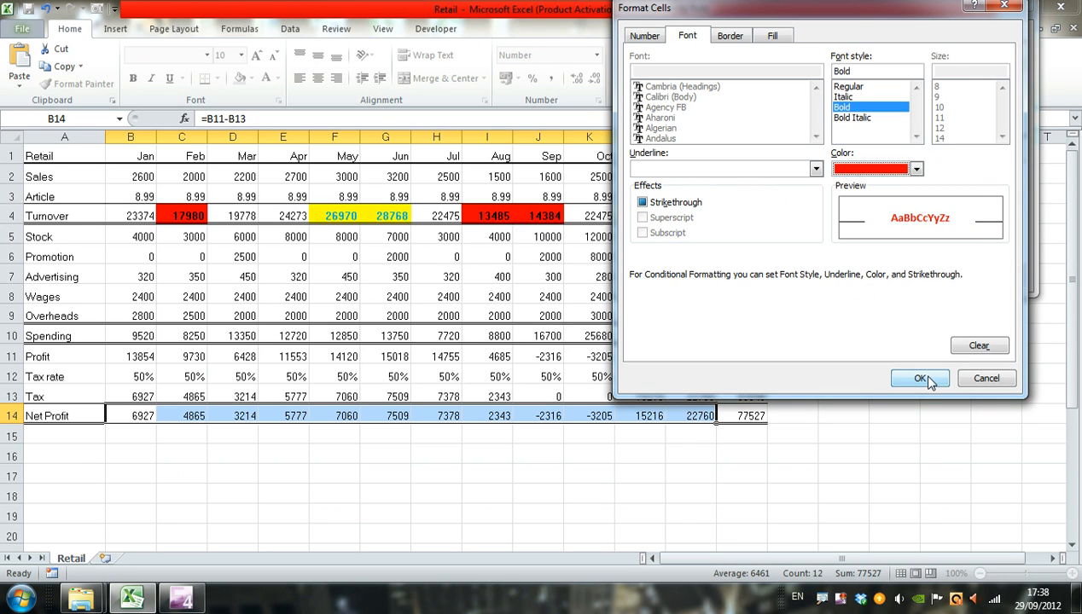
click(920, 379)
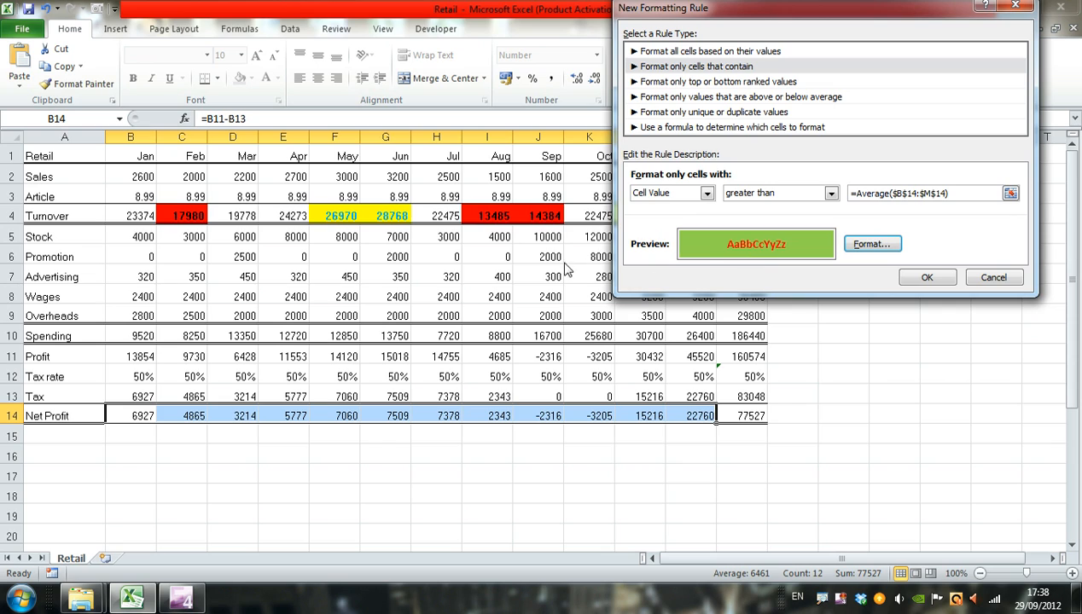
mouse_move(812, 357)
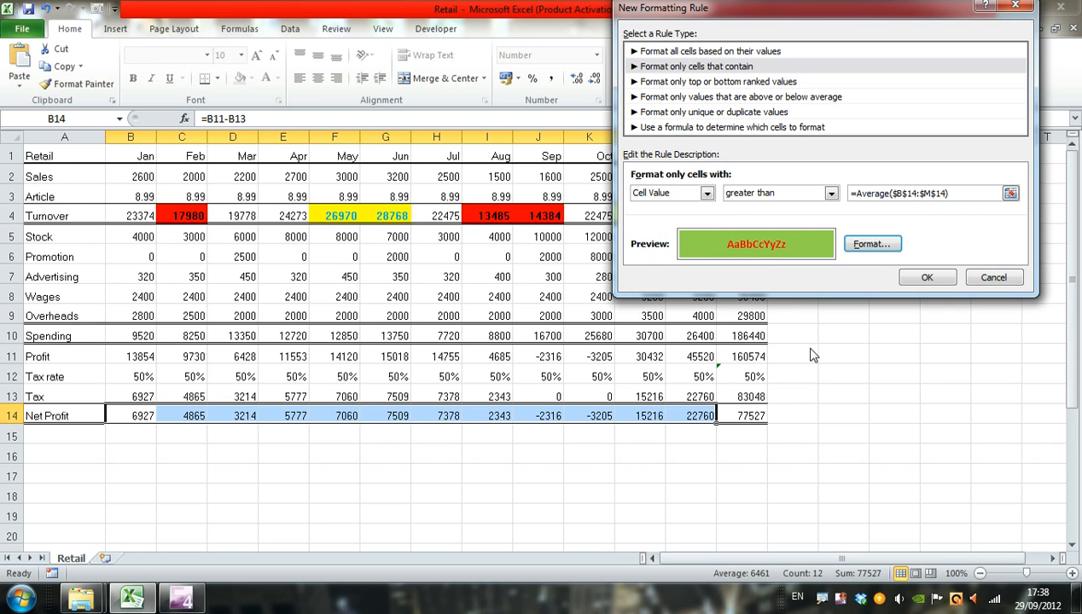
mouse_move(785, 230)
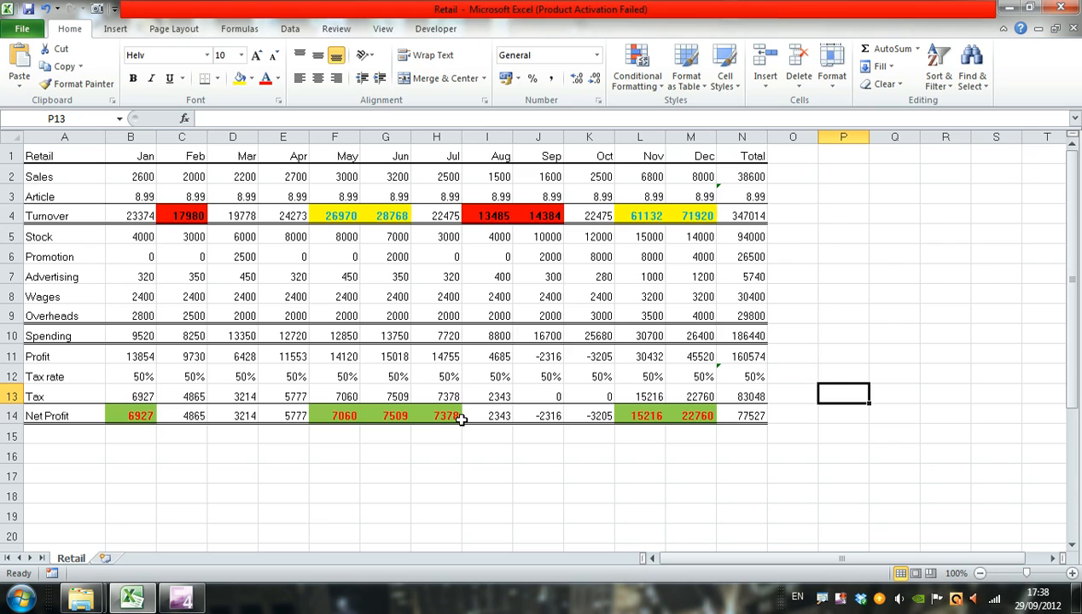
mouse_move(464, 412)
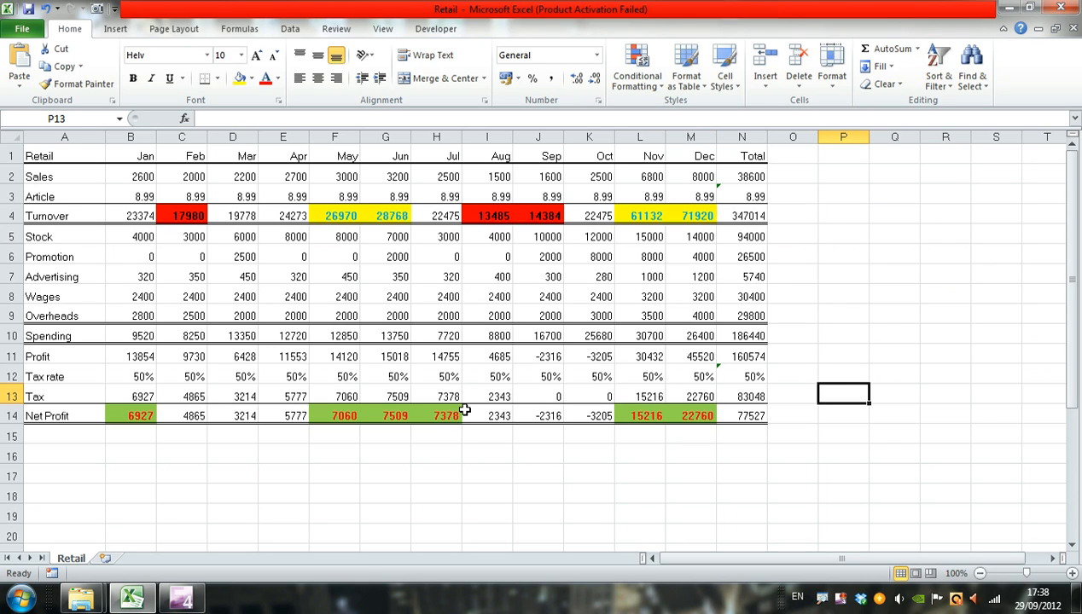
mouse_move(637, 67)
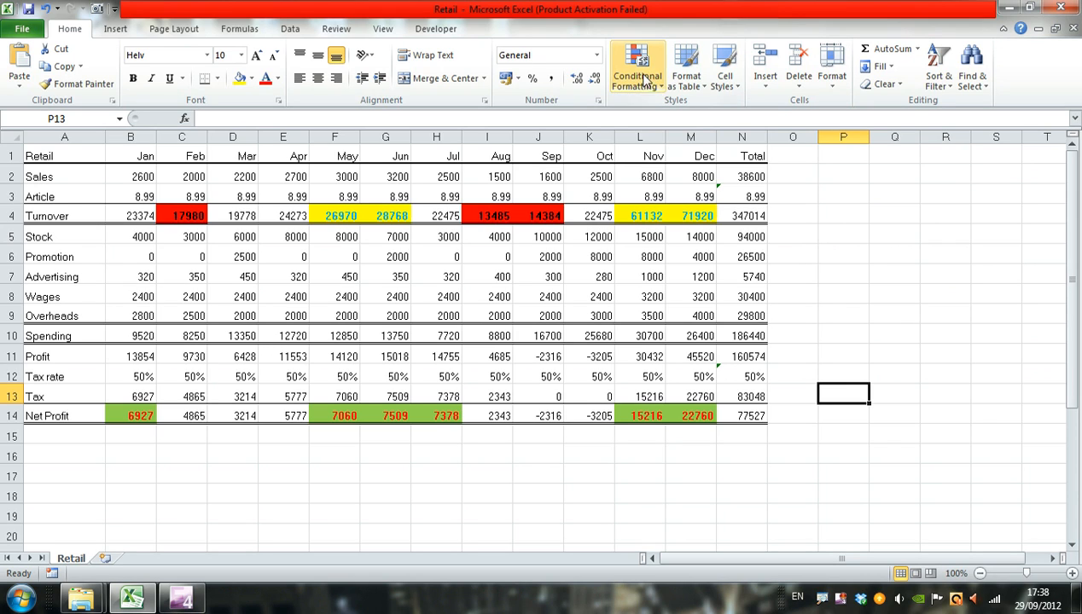
Bring up the Conditional Formatting Rules Manager via Manage Rules
click(638, 65)
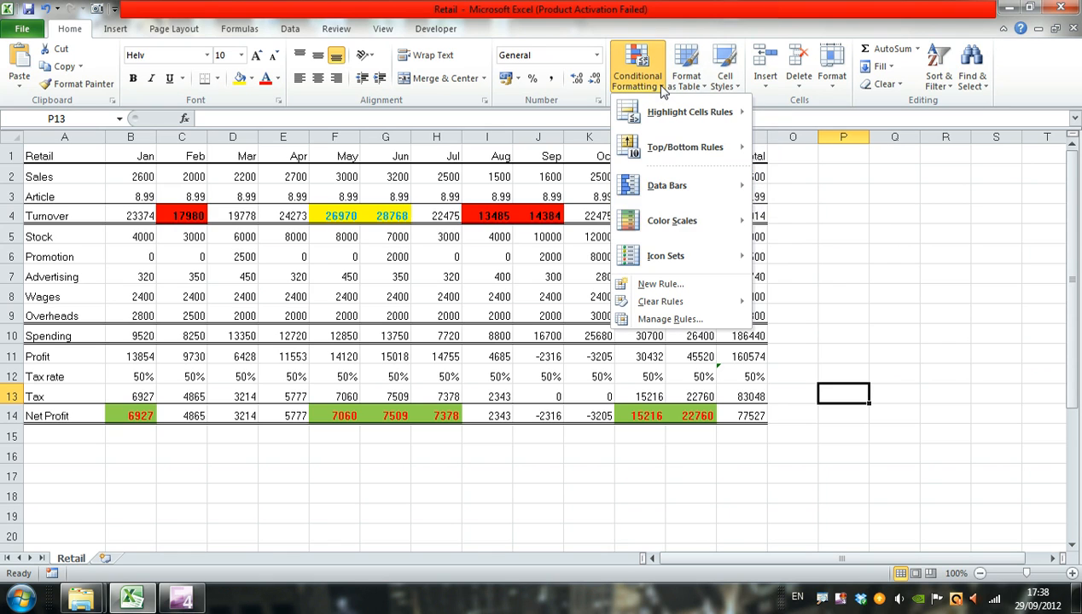
mouse_move(669, 319)
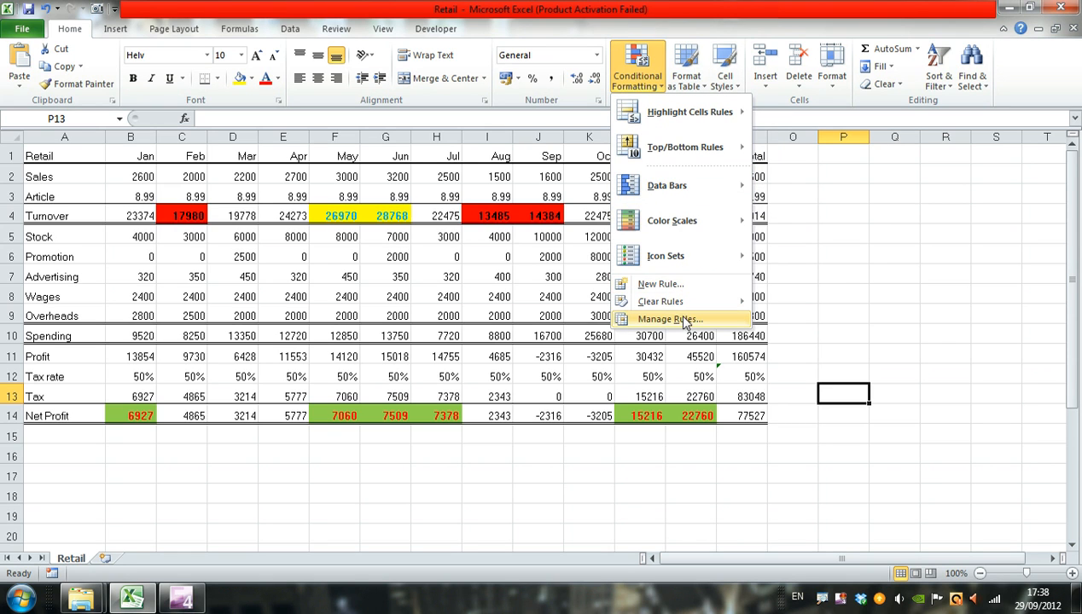
click(669, 320)
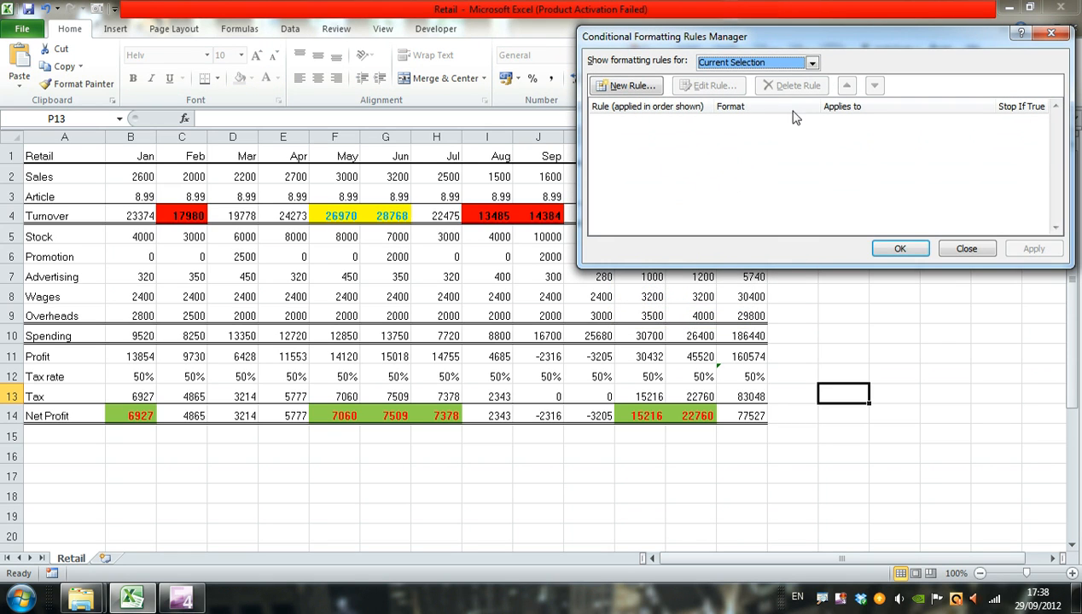
mouse_move(698, 70)
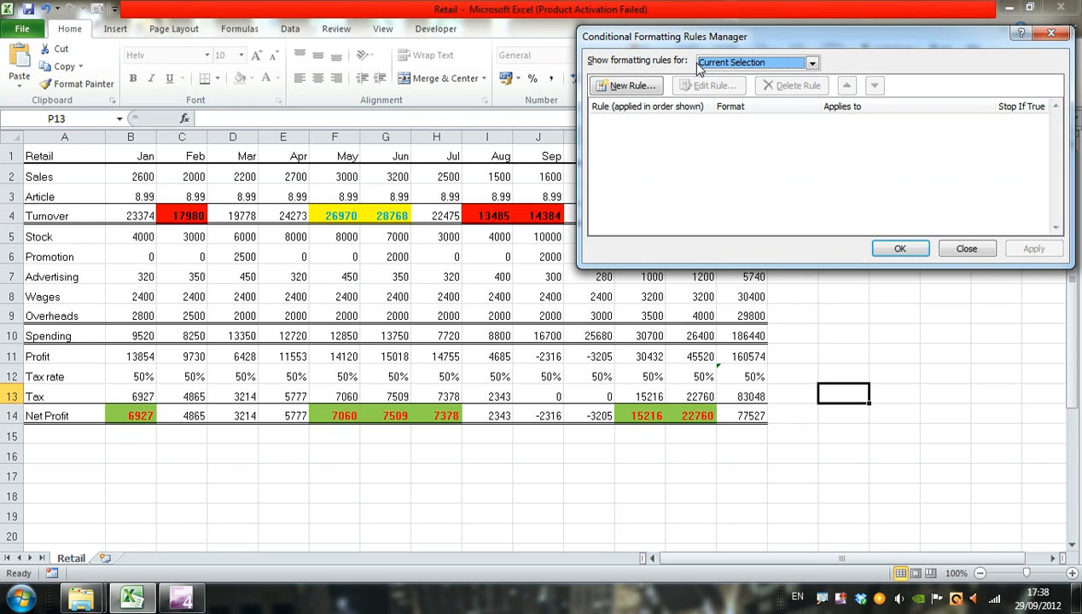
mouse_move(850, 412)
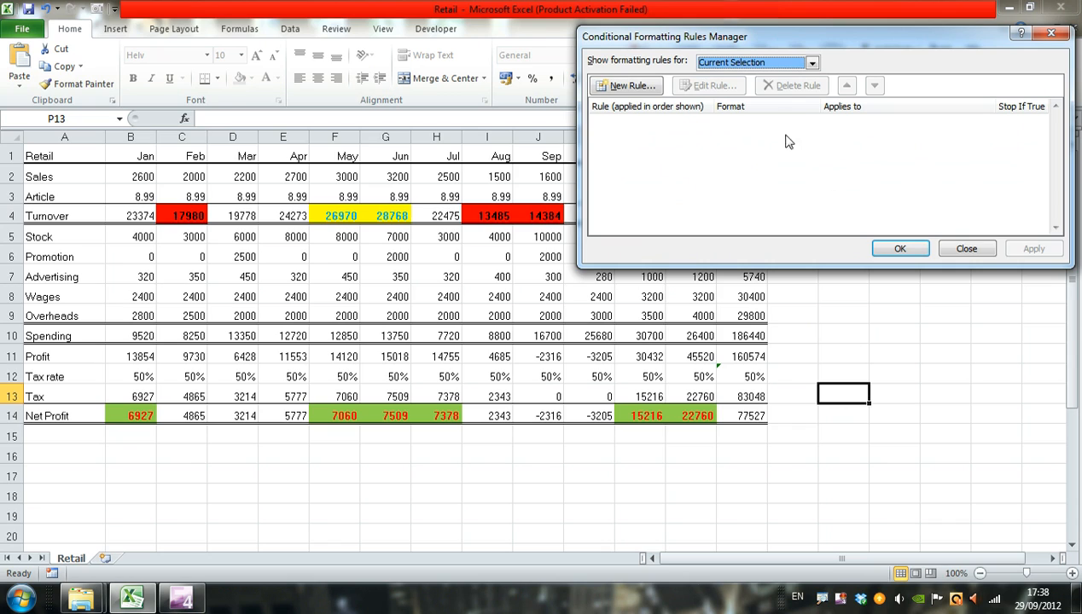
List rules for This Worksheet and delete the Cell Value > 25000 Turnover rule
click(812, 62)
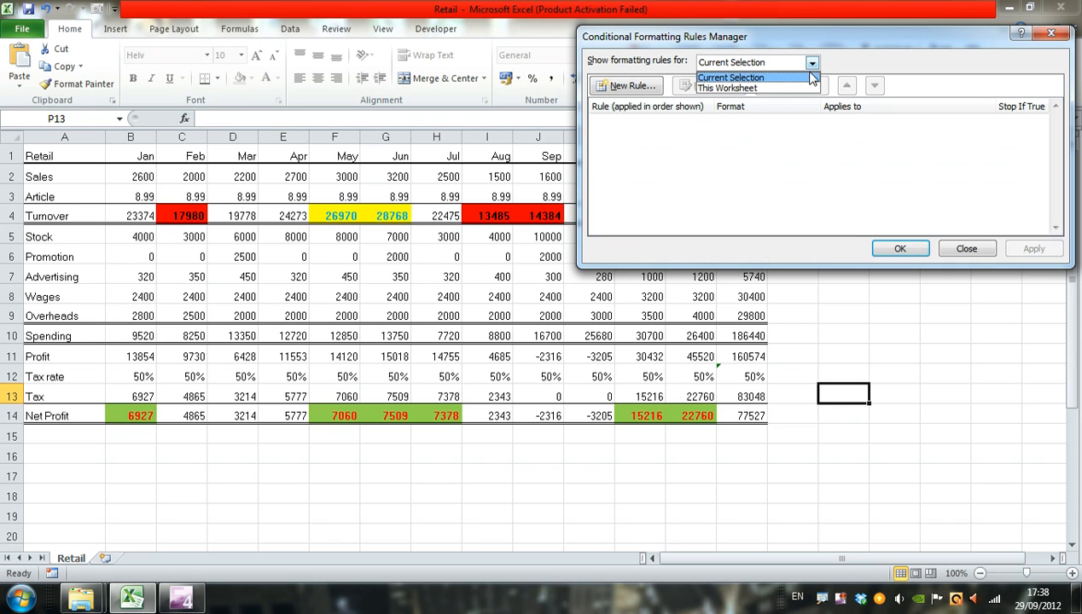
click(727, 89)
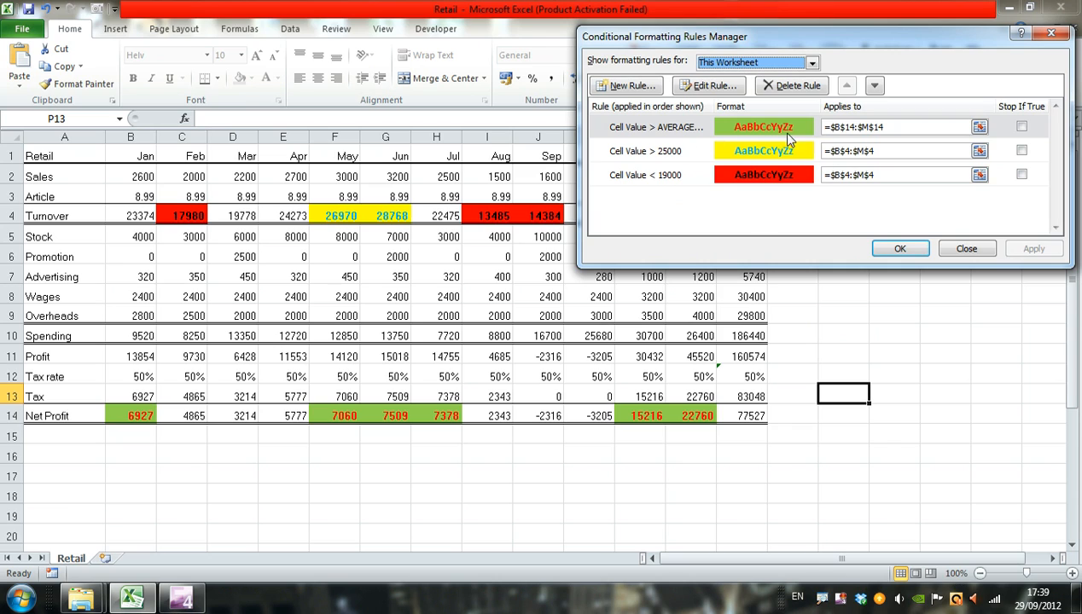
mouse_move(663, 154)
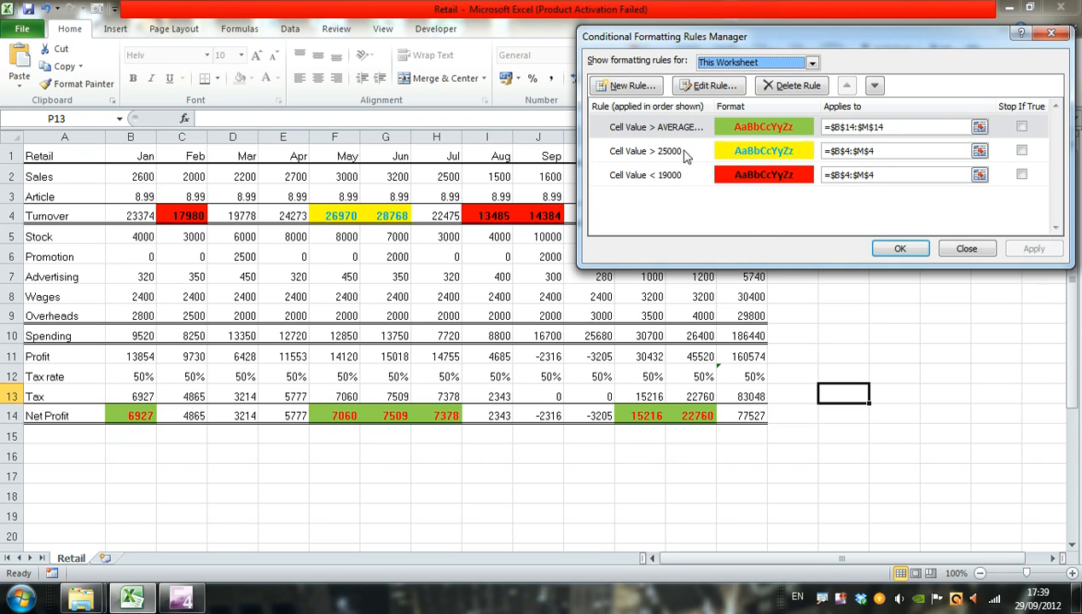
click(656, 151)
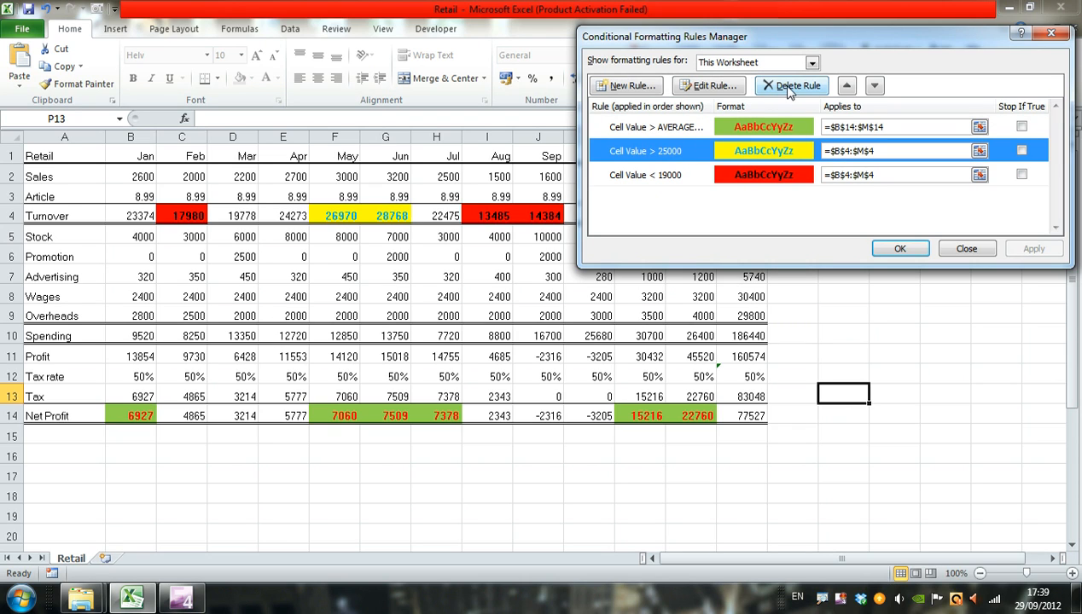
click(792, 85)
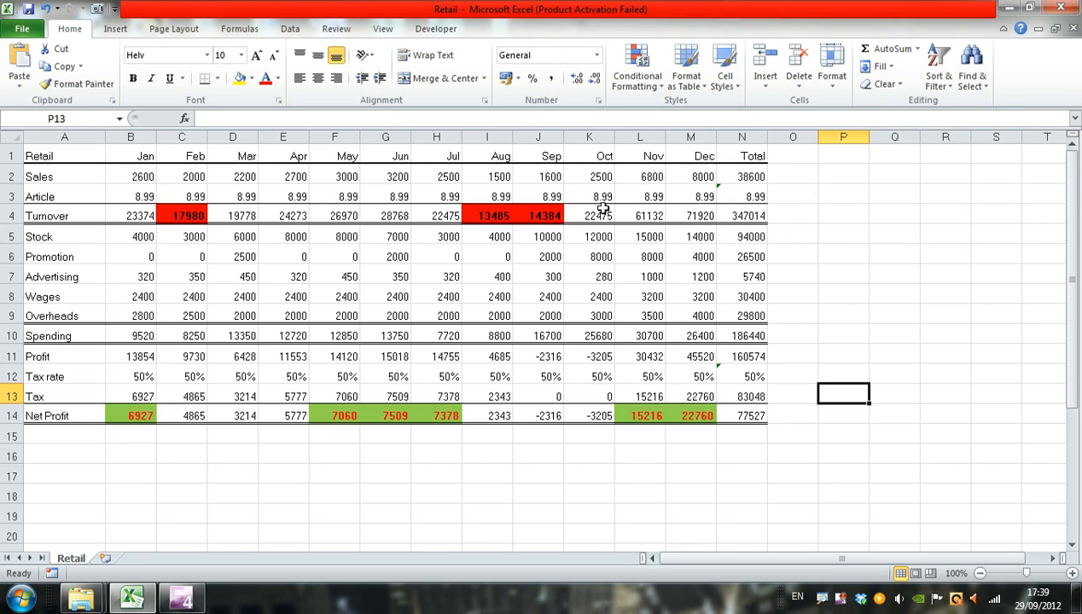
mouse_move(562, 304)
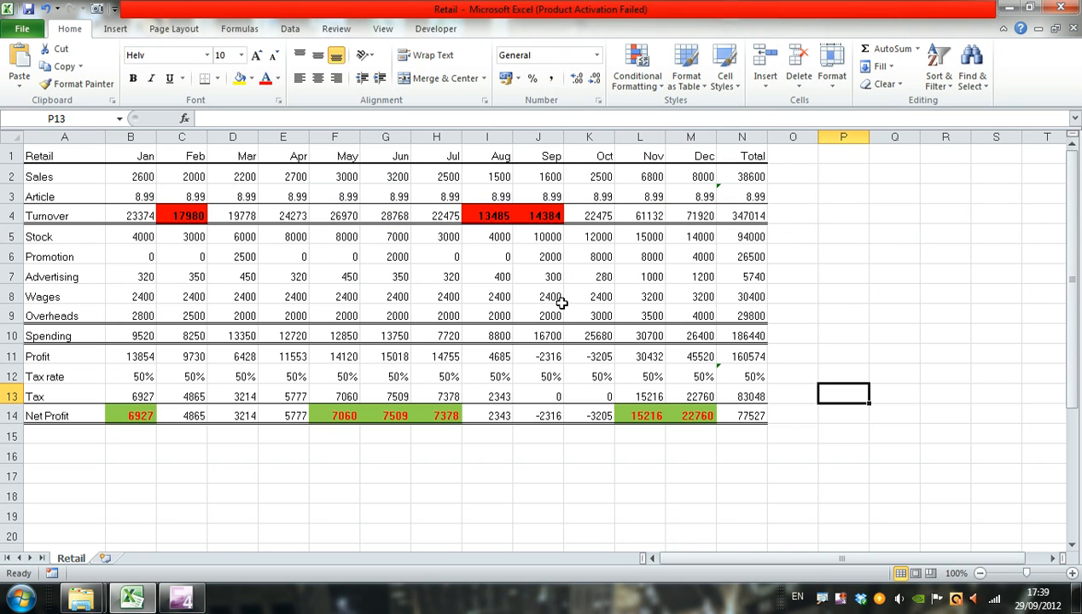